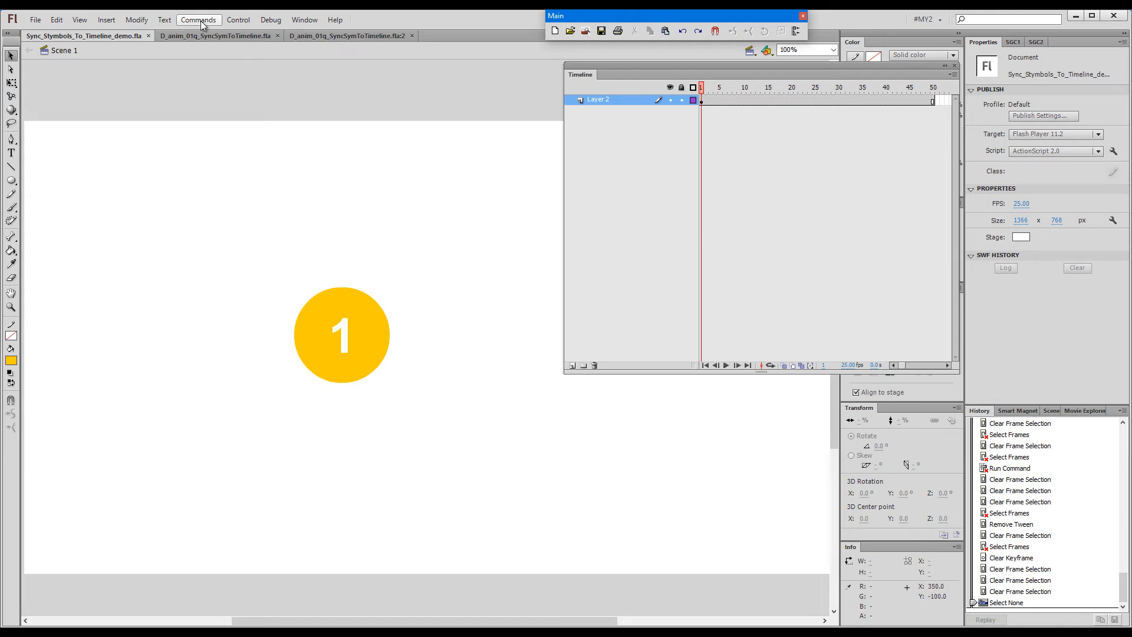
Step: Add counter-layer keyframes around frame 19 with Sync Symbols To Timeline, then shift them
left_click(199, 20)
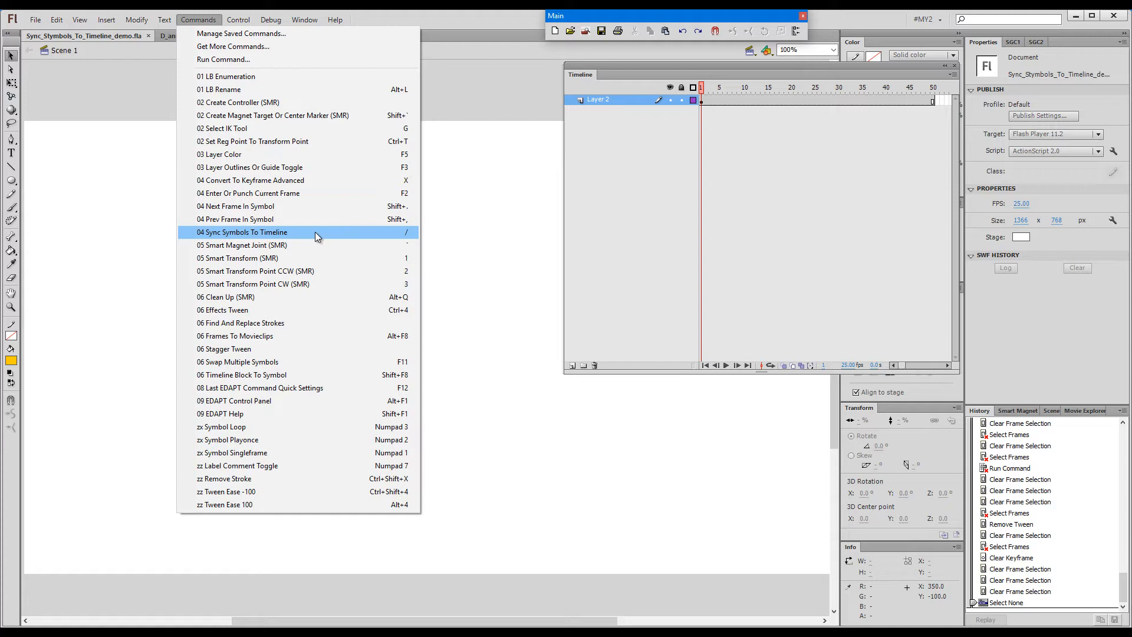
mouse_move(391, 237)
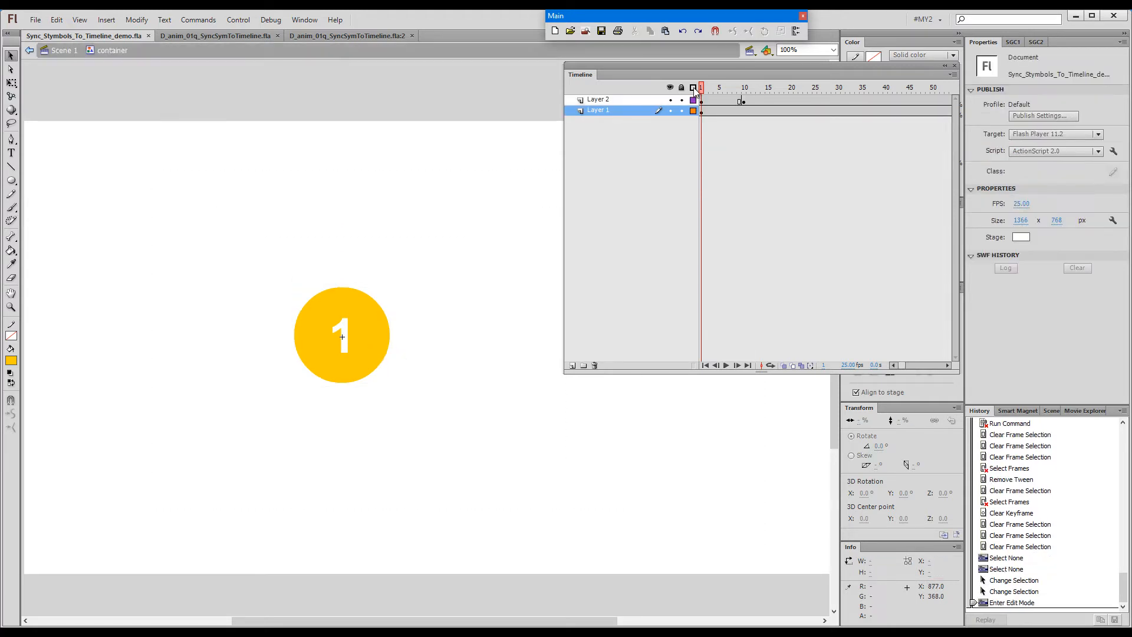
left_click(899, 88)
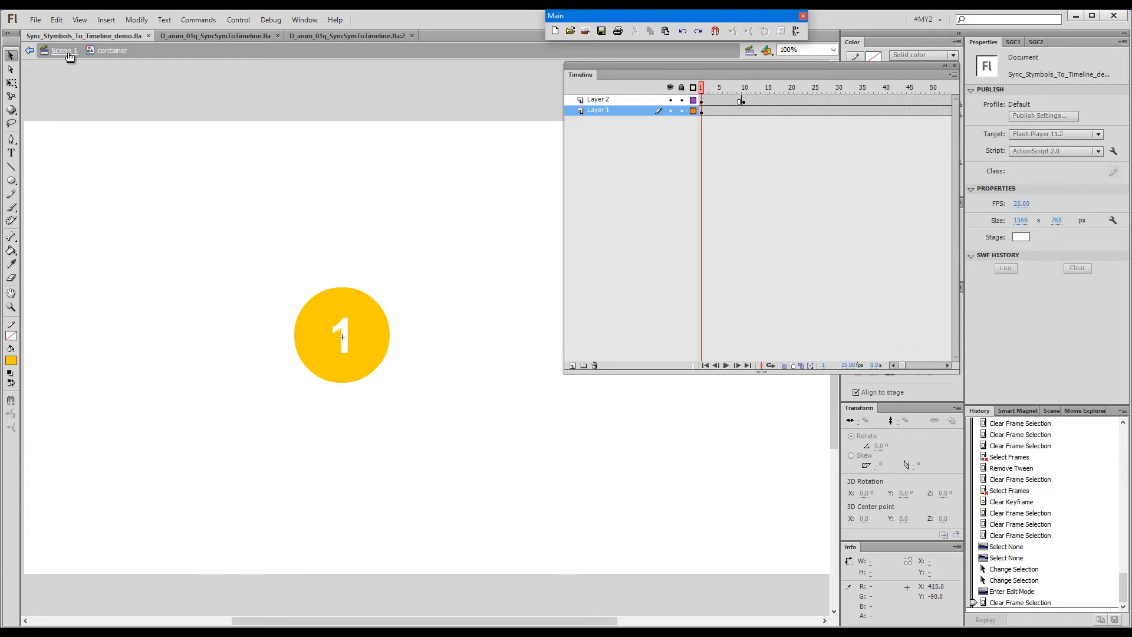
left_click(66, 50)
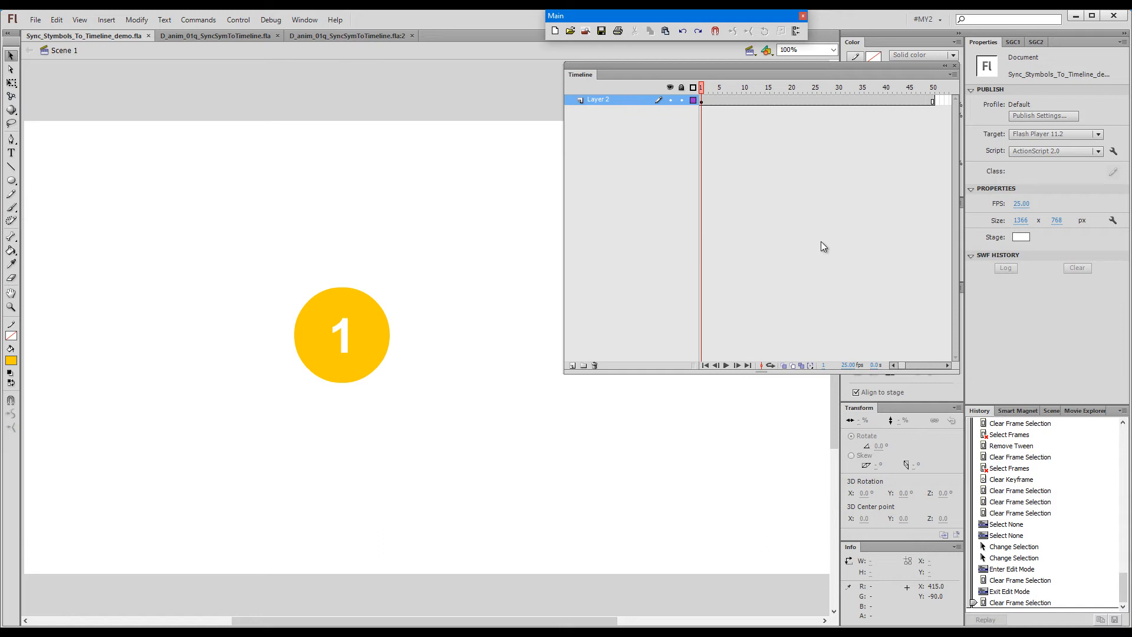
left_click(786, 87)
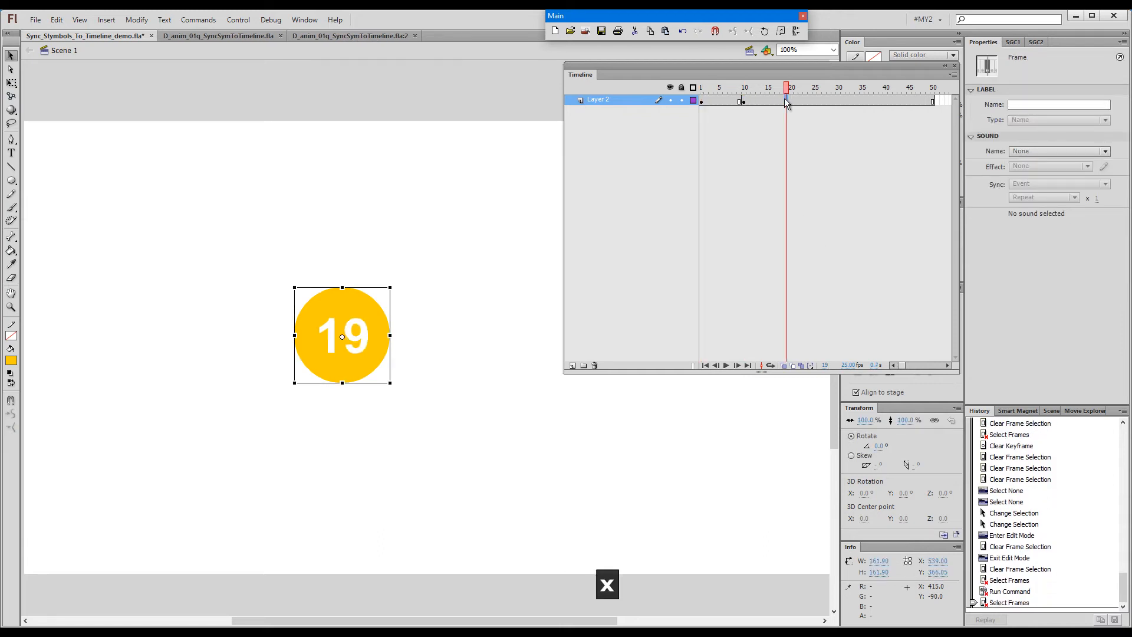
left_click(852, 87)
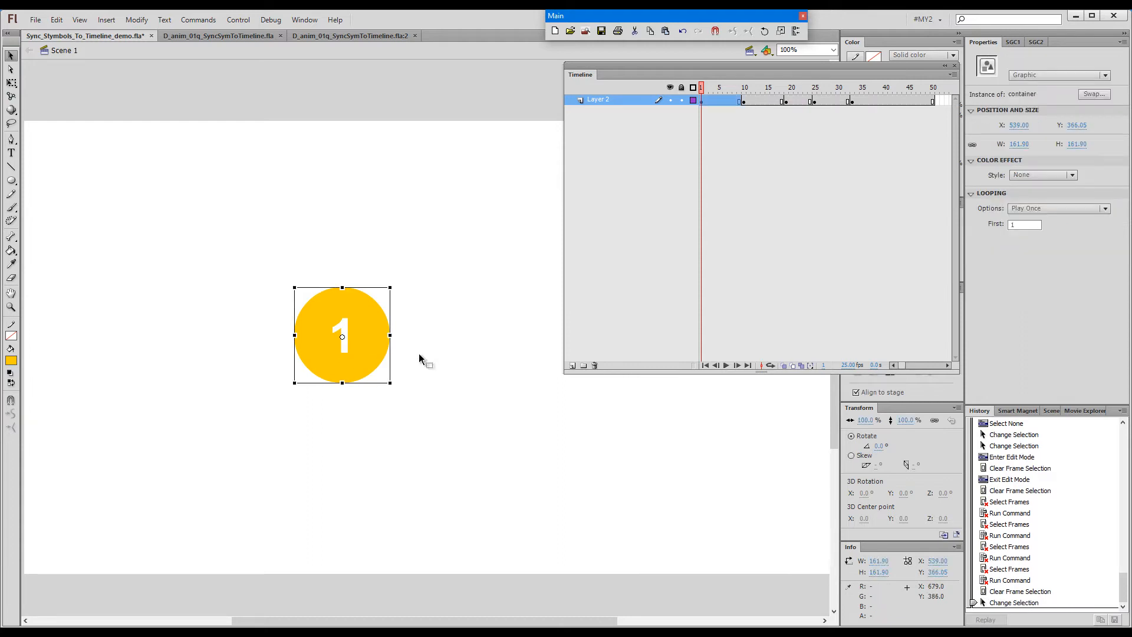
mouse_move(405, 257)
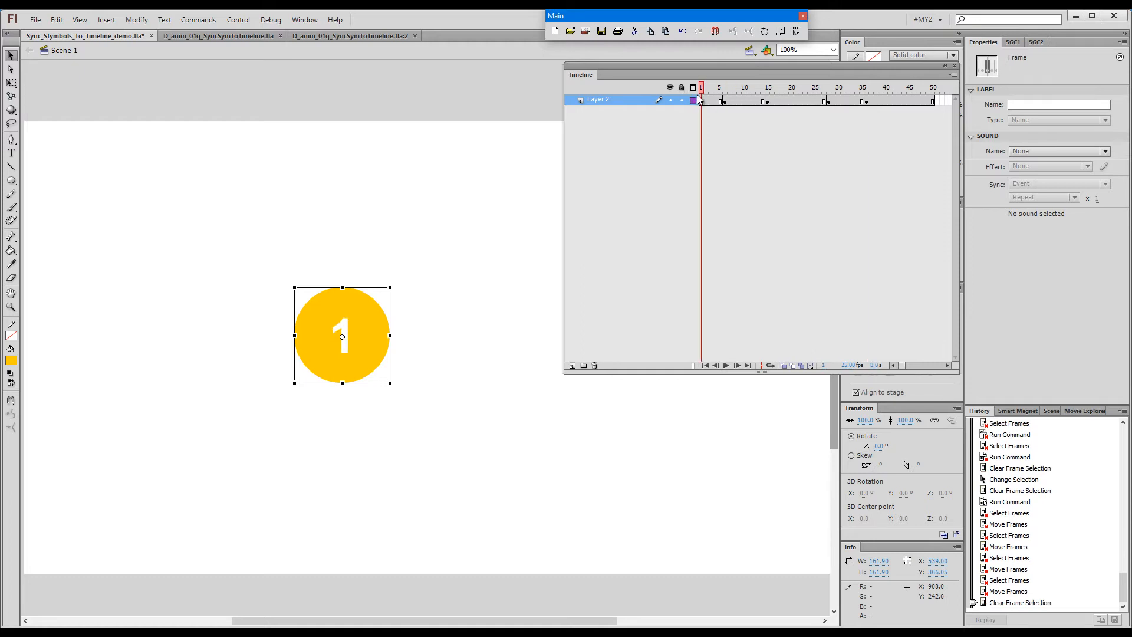
left_click(724, 101)
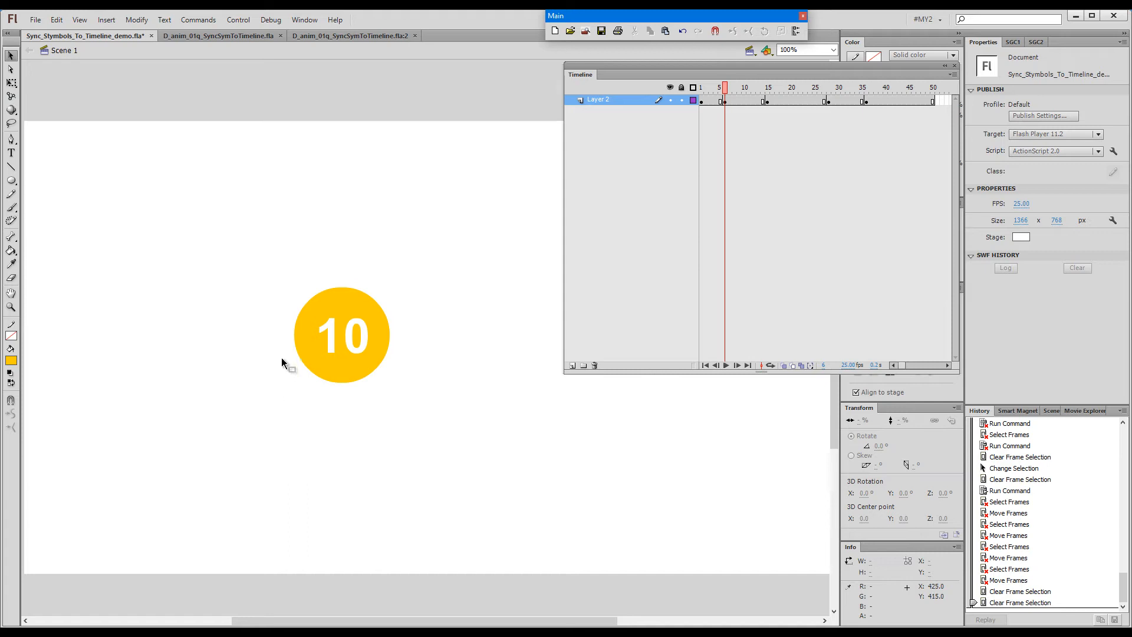
mouse_move(423, 281)
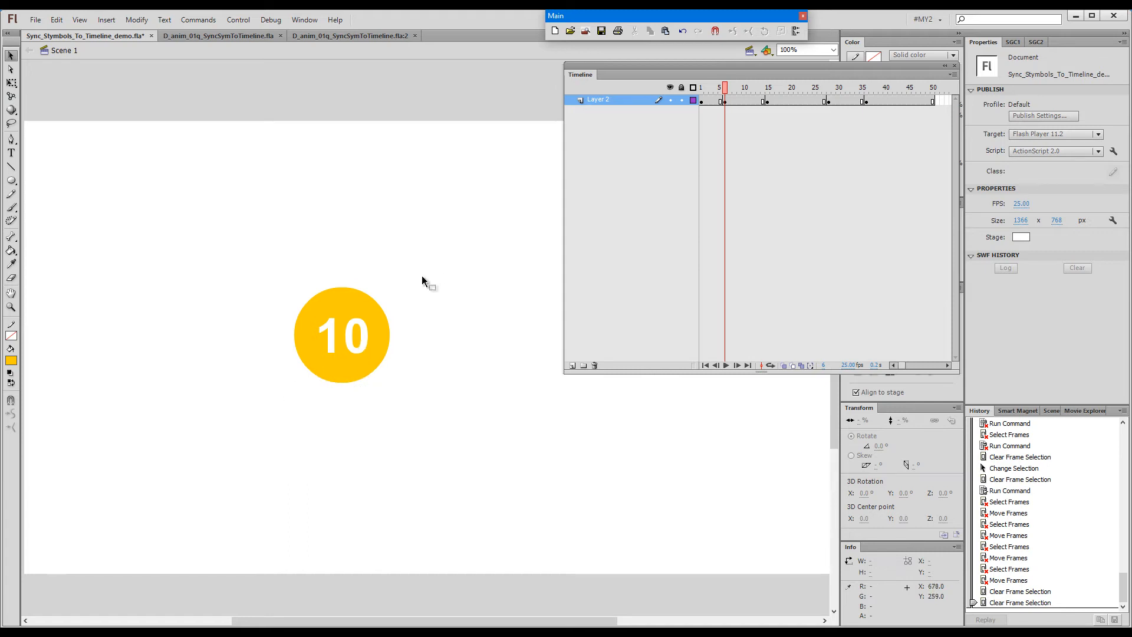
mouse_move(284, 323)
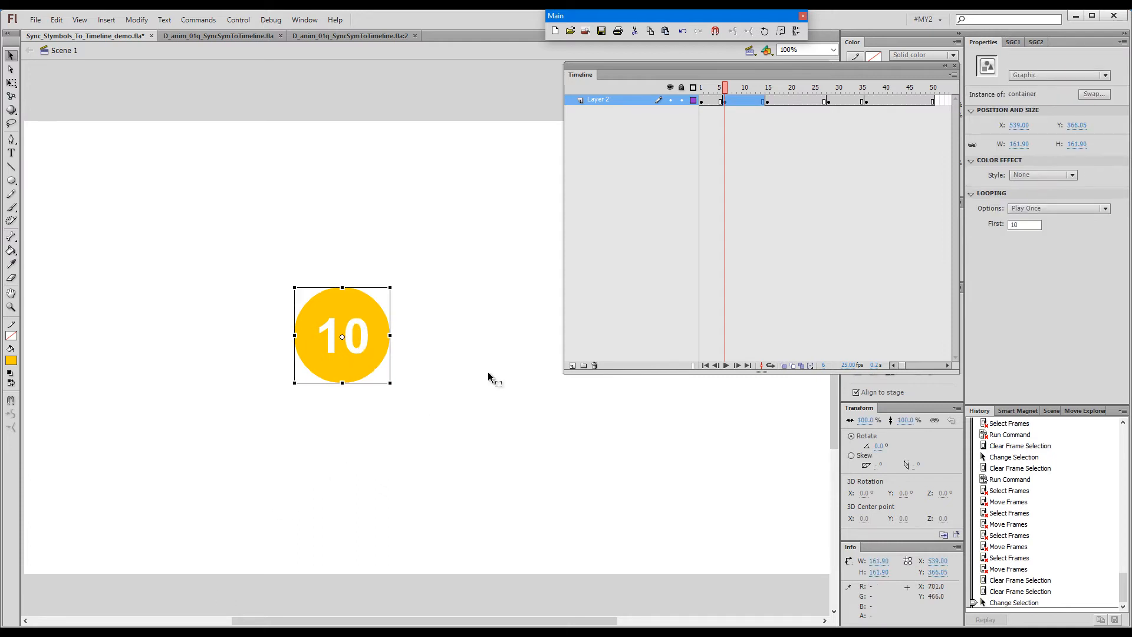
Step: Set the second keyframe's Looping First to 6 and resync so frame 15 shows 15
left_click(1023, 225)
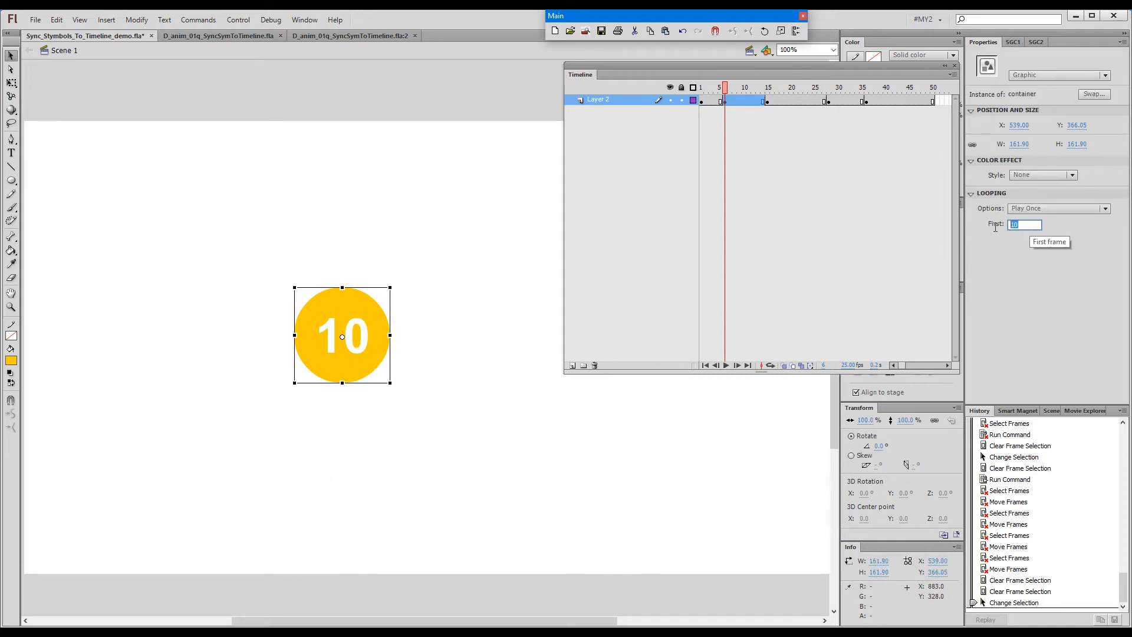
type("6")
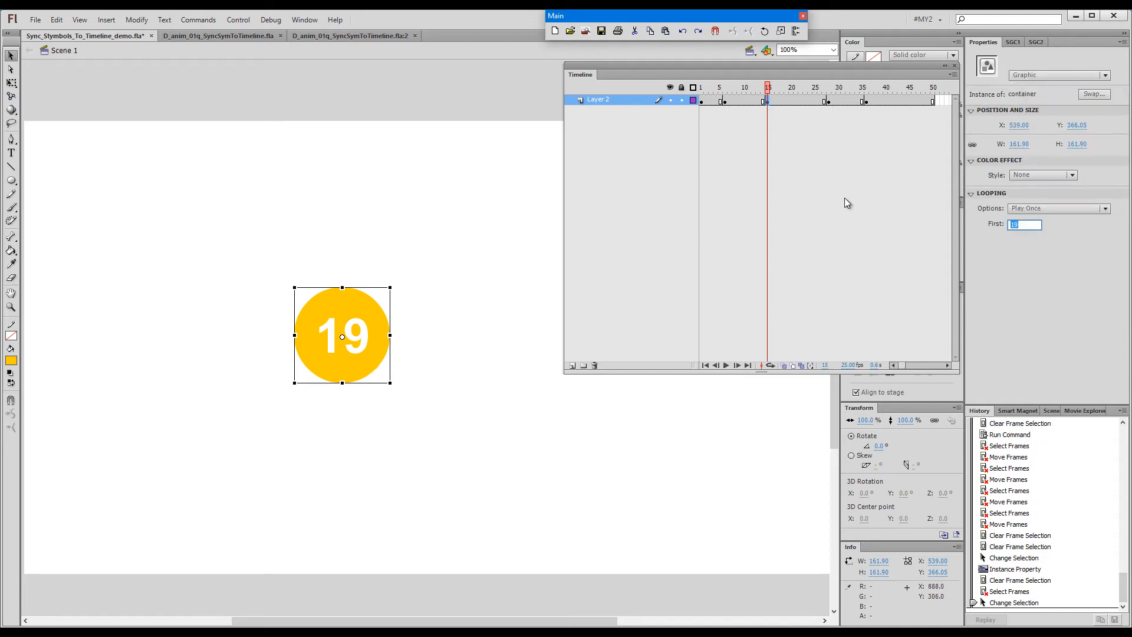
key("Enter")
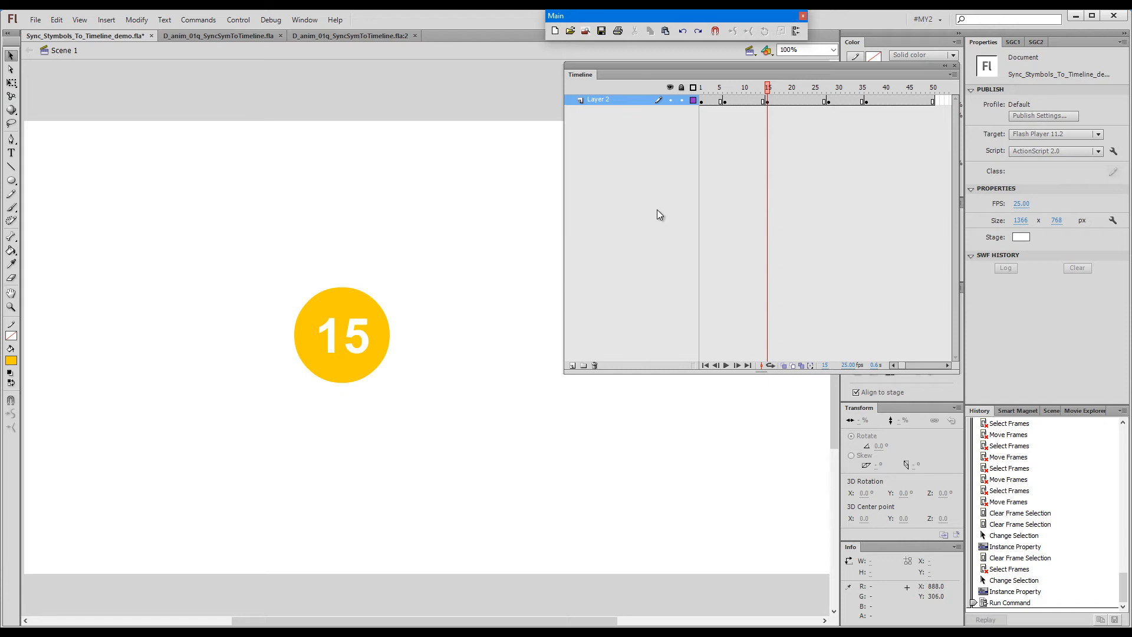
mouse_move(624, 106)
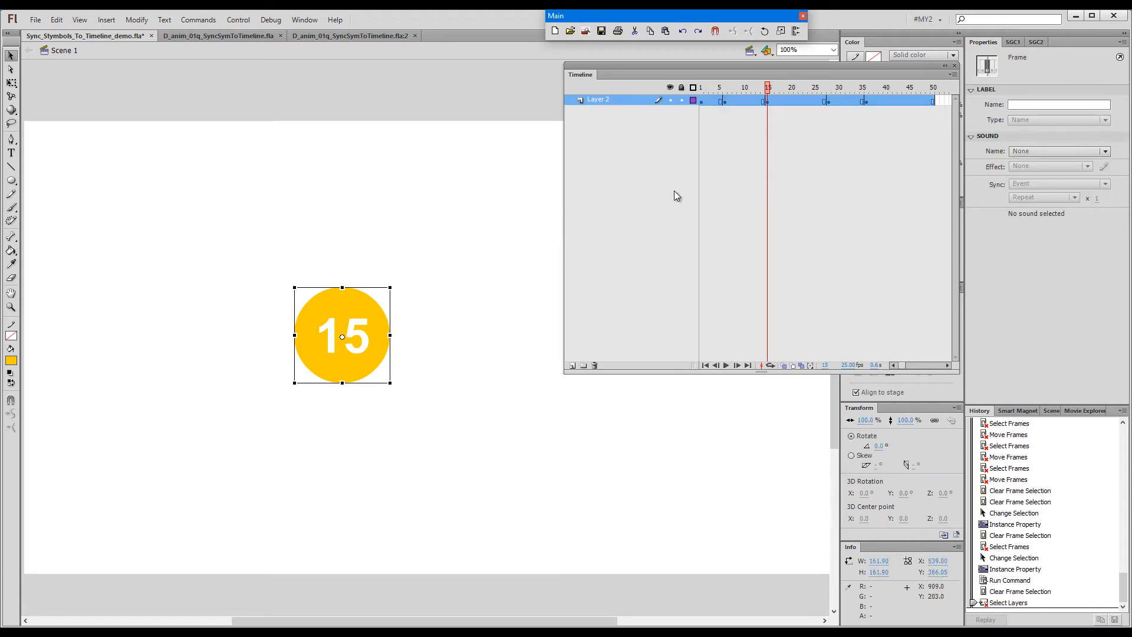
Step: Check the counter at frame 15 and select the whole counter layer for syncing and classic tweens
left_click(851, 87)
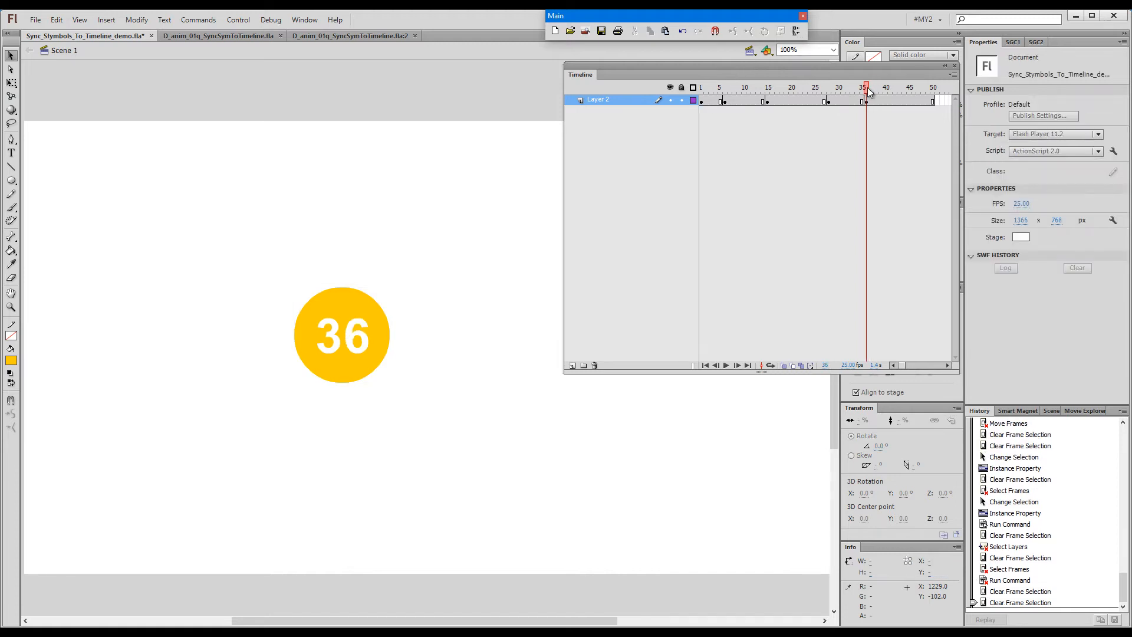
left_click(767, 87)
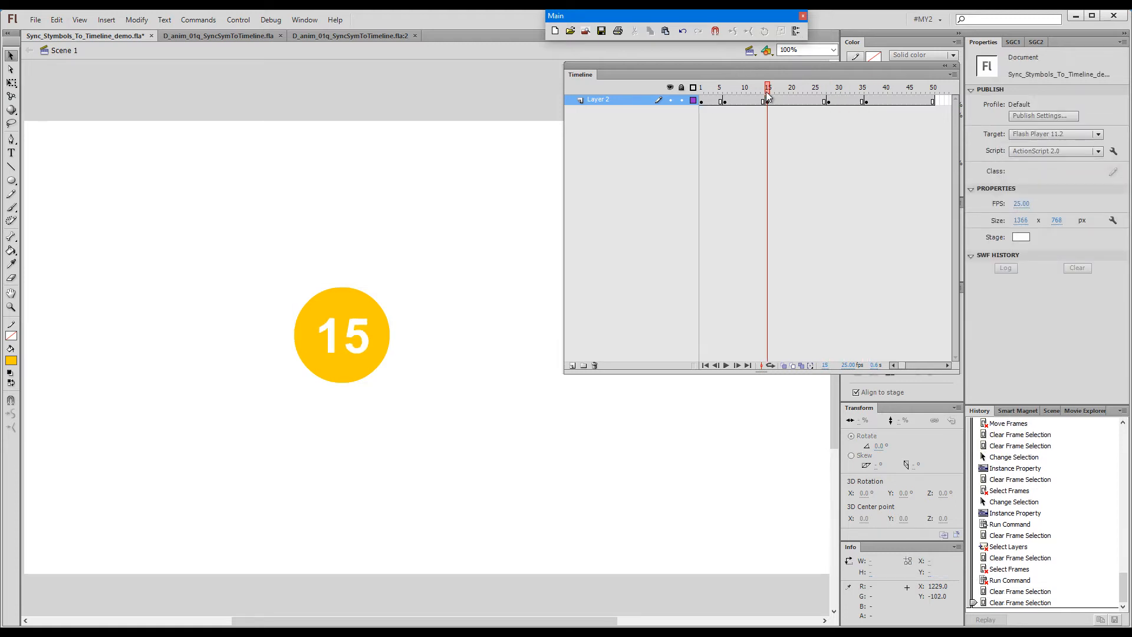
left_click(701, 87)
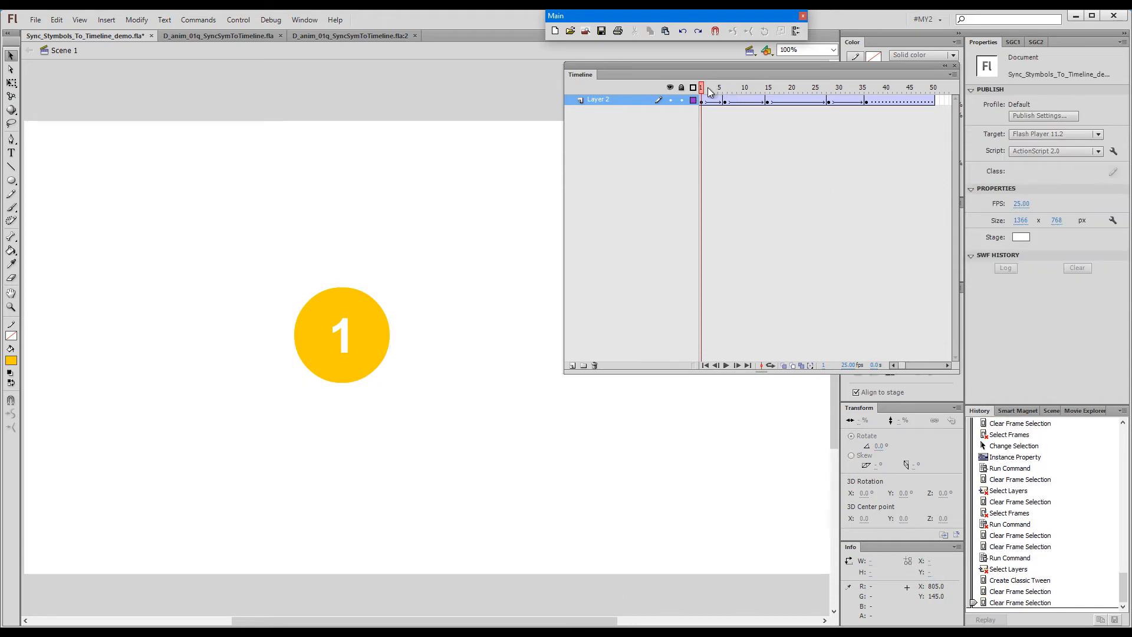
Step: Scrub frames 2 and 3 of the tween, then select a tweened frame to show its properties
left_click(710, 87)
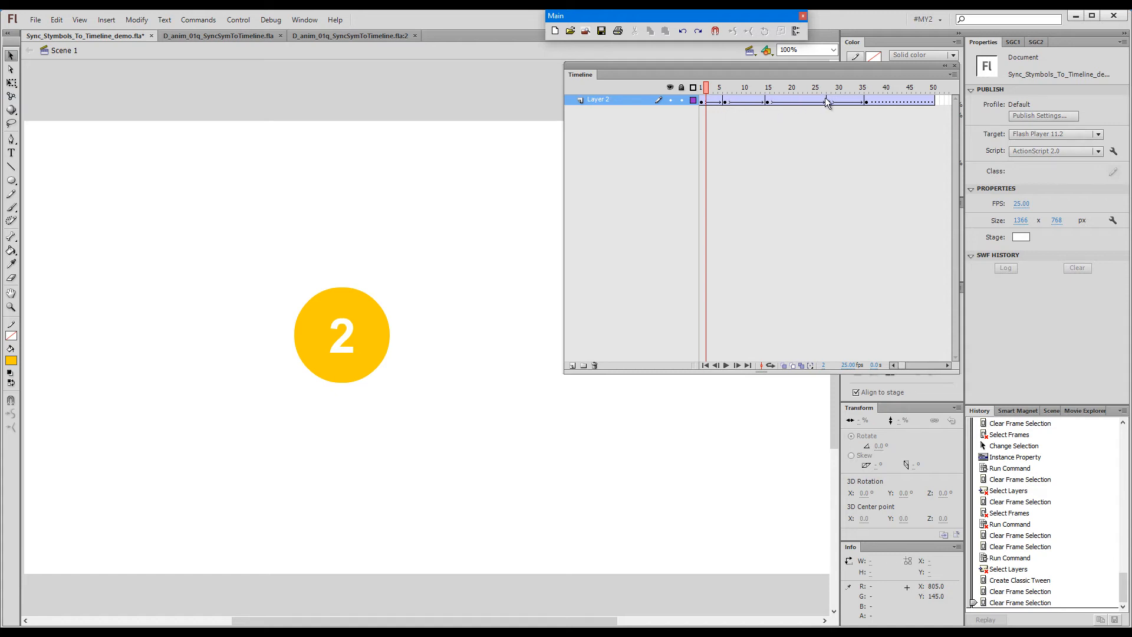
left_click(706, 87)
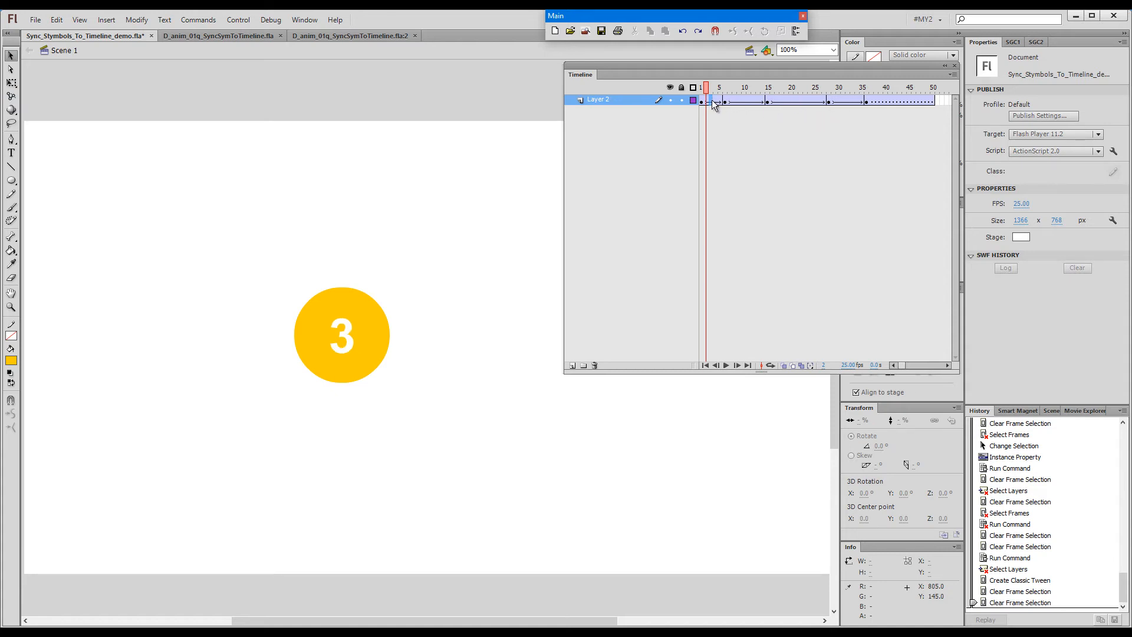
left_click(714, 102)
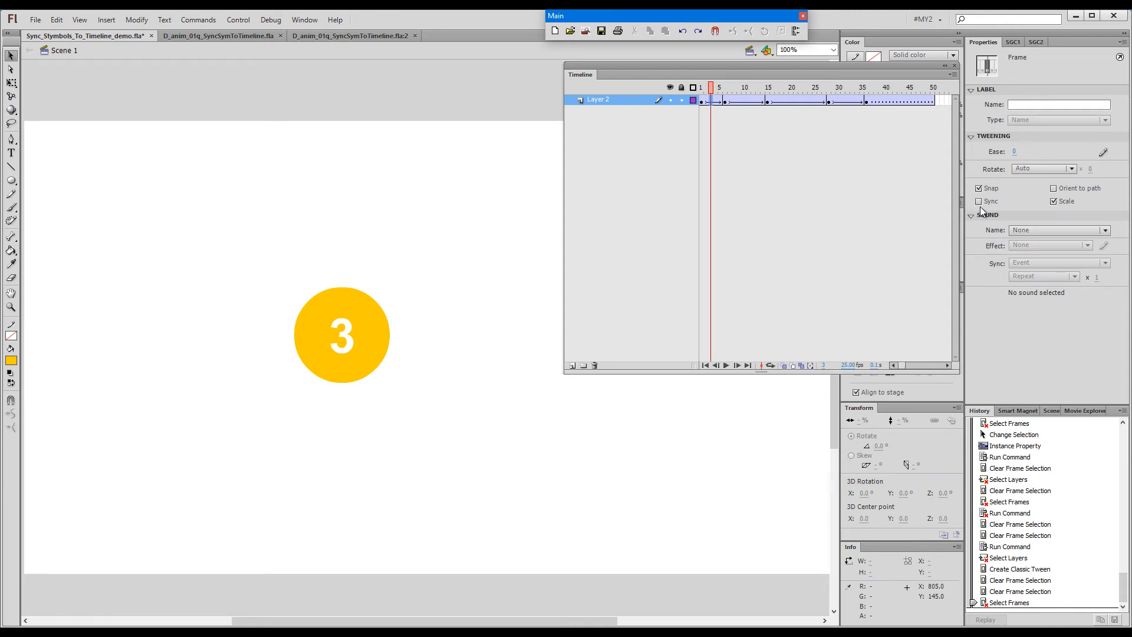
Step: Select all the counter's tween spans and enable Sync in their Tweening properties
left_click(732, 101)
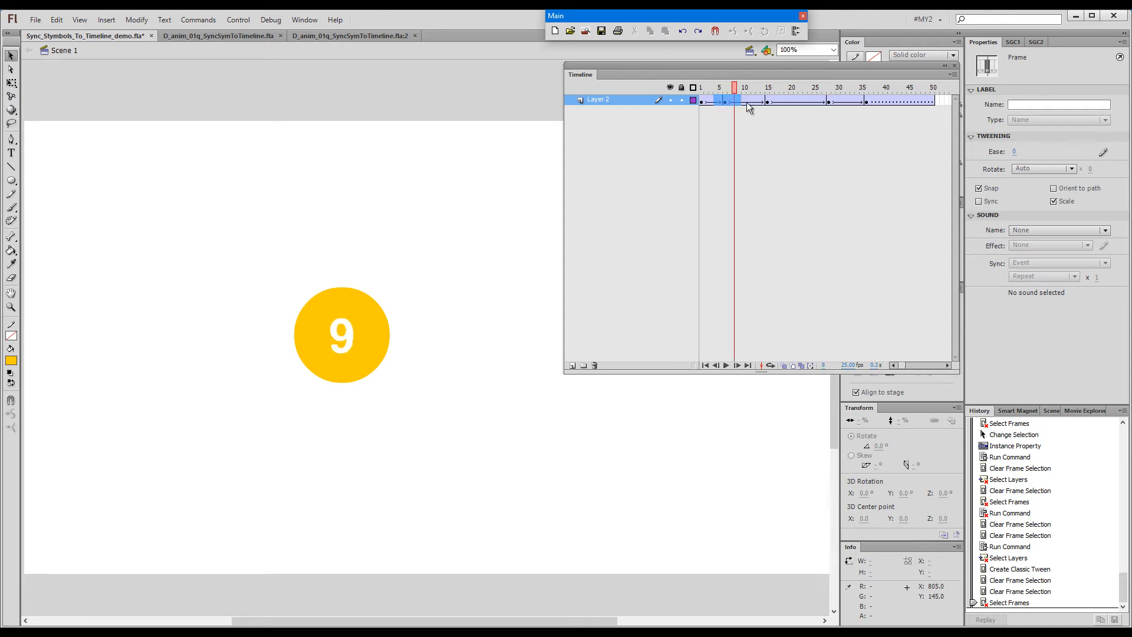
left_click(812, 88)
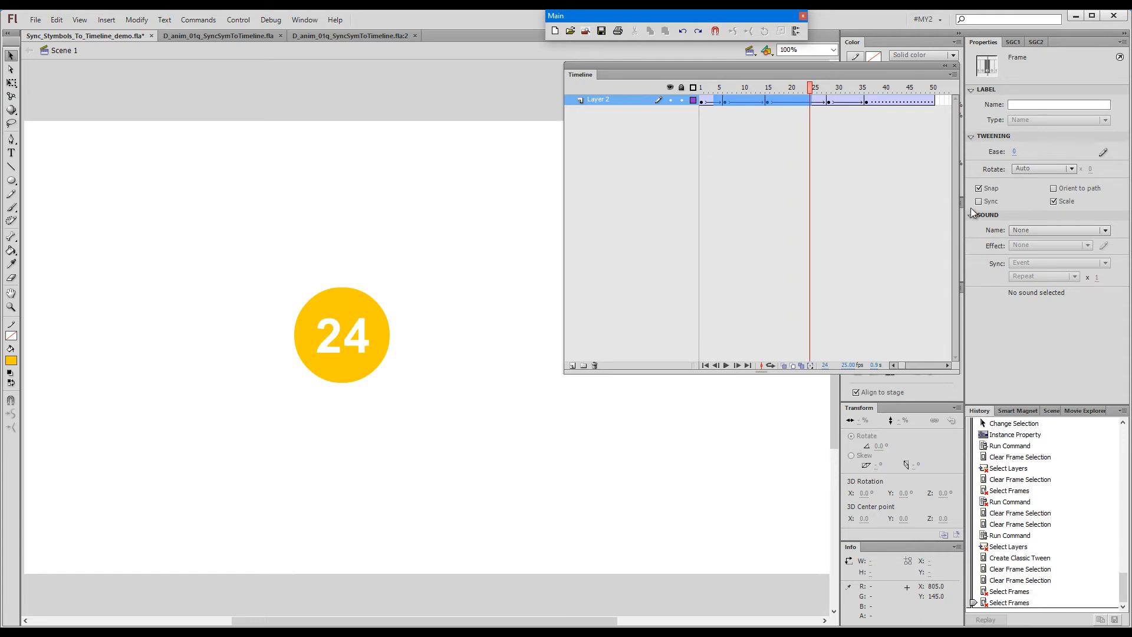
left_click(978, 201)
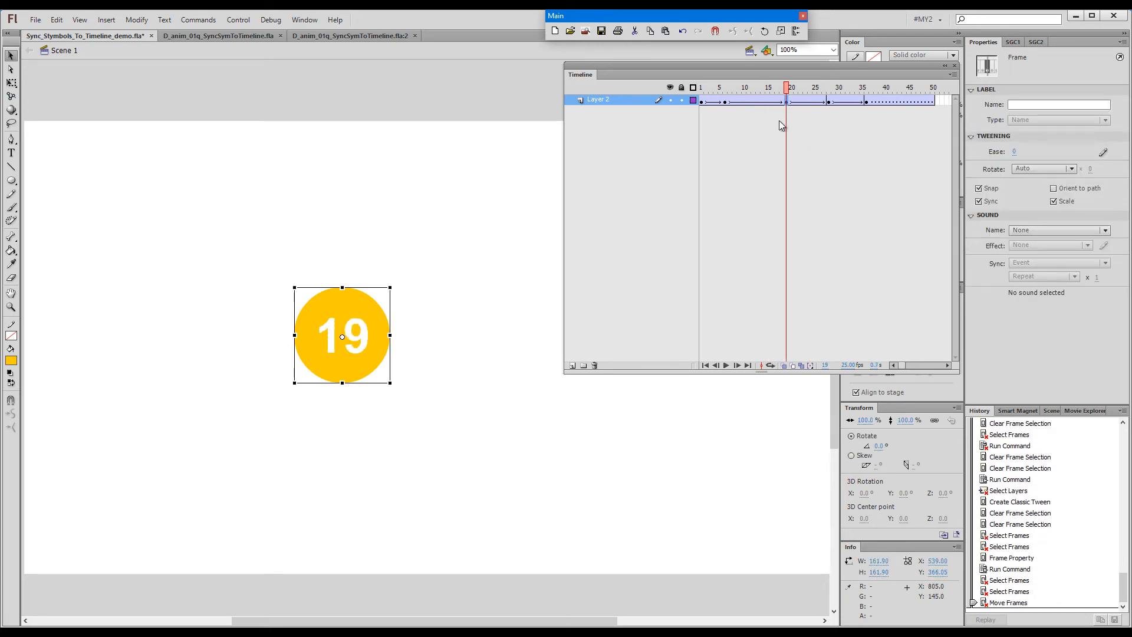
Step: Move a counter keyframe to a new frame and check the counter at frame 5
left_click(727, 87)
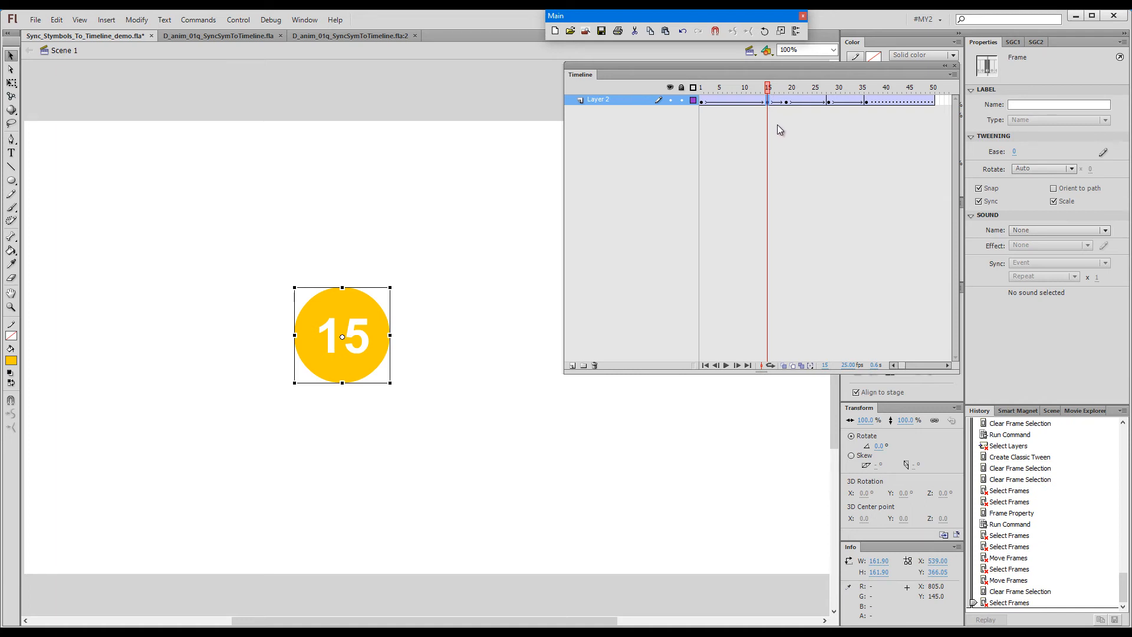
mouse_move(788, 104)
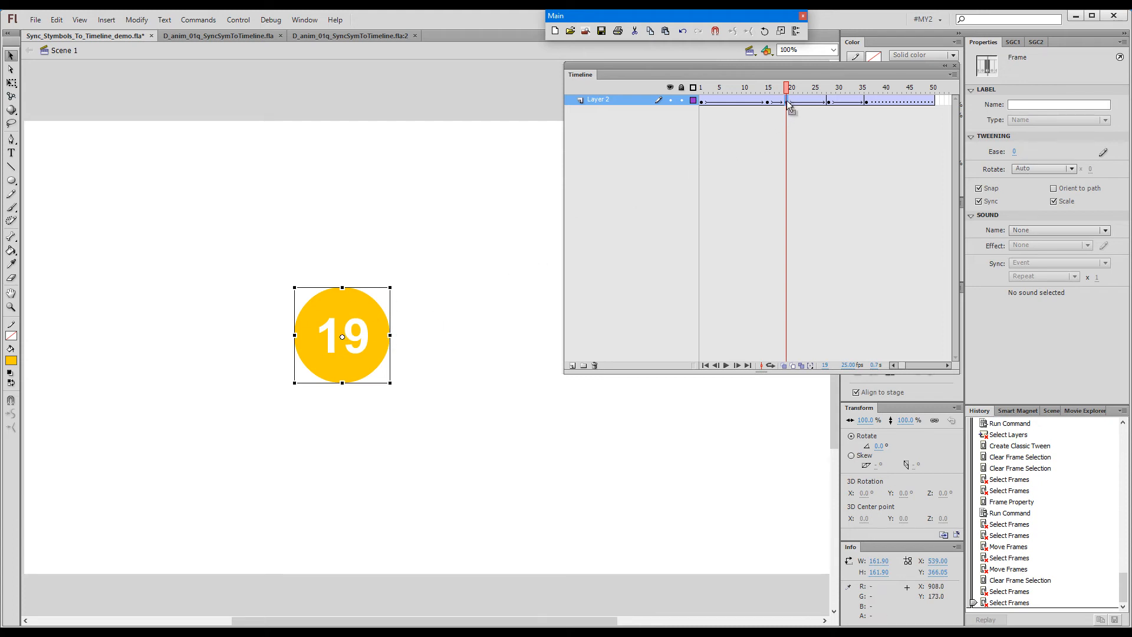
left_click(719, 87)
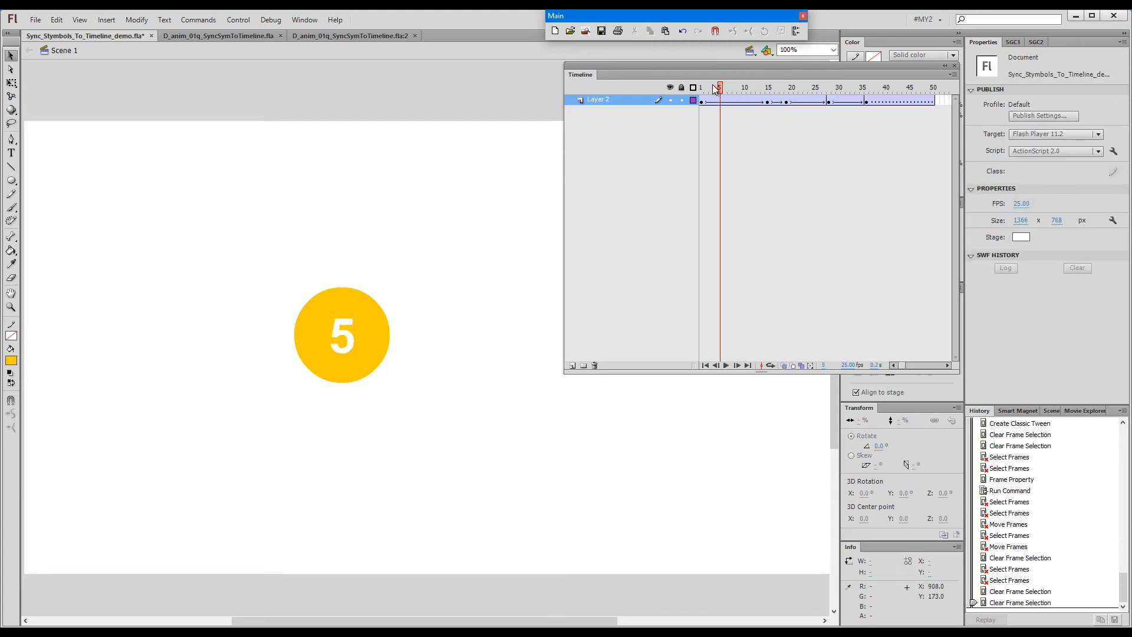
left_click(791, 87)
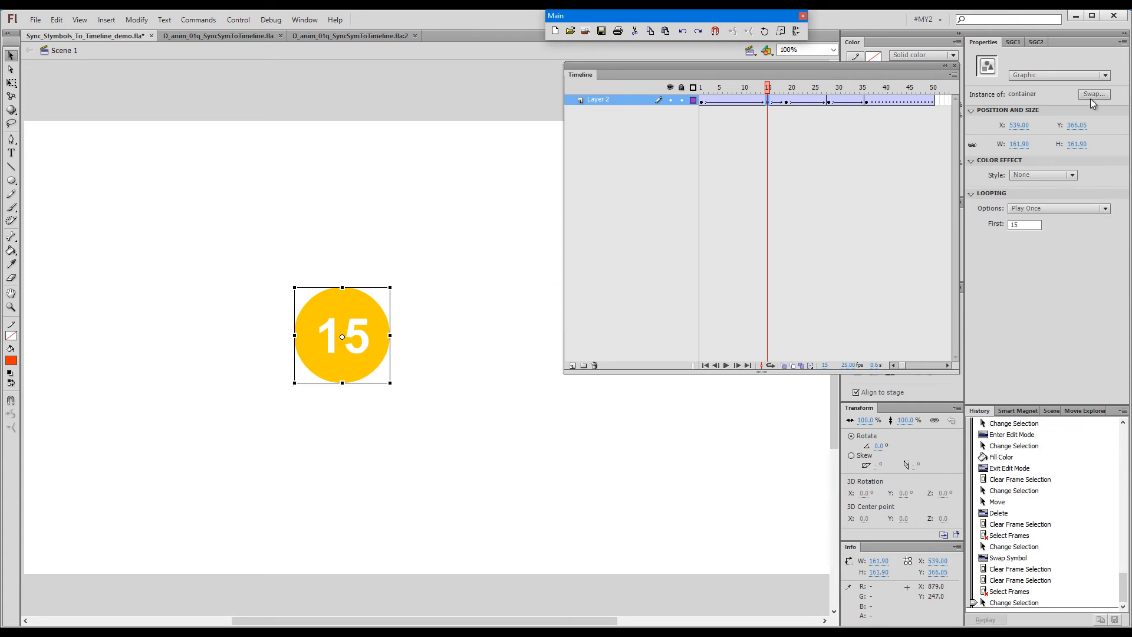
Step: Swap frame 15's circle instance for the 'container copy' symbol
left_click(1092, 94)
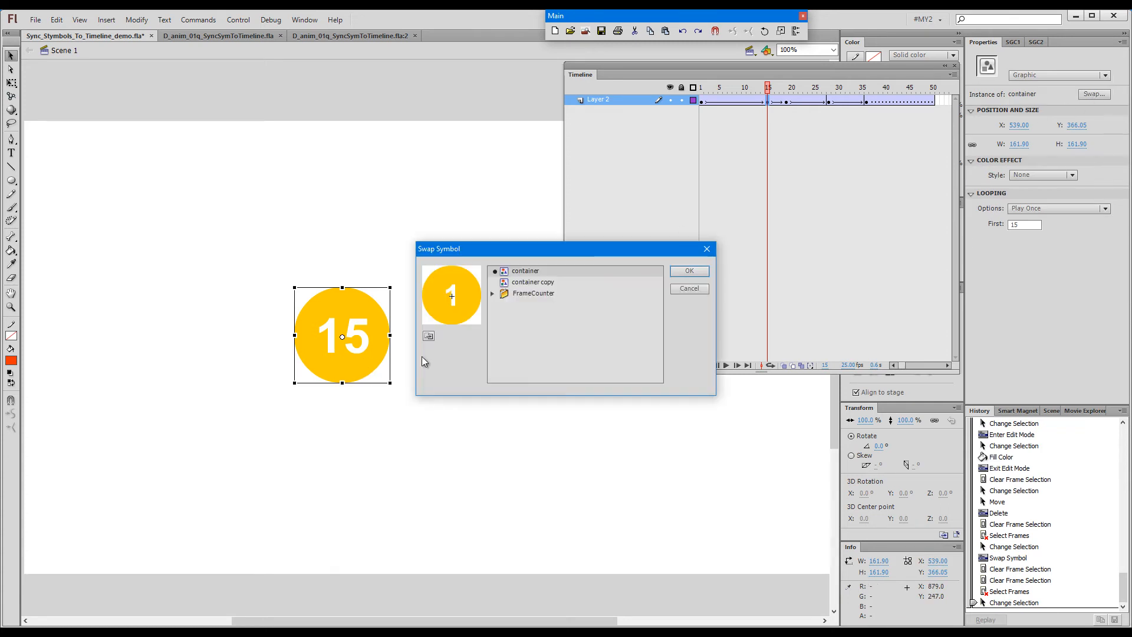
left_click(533, 282)
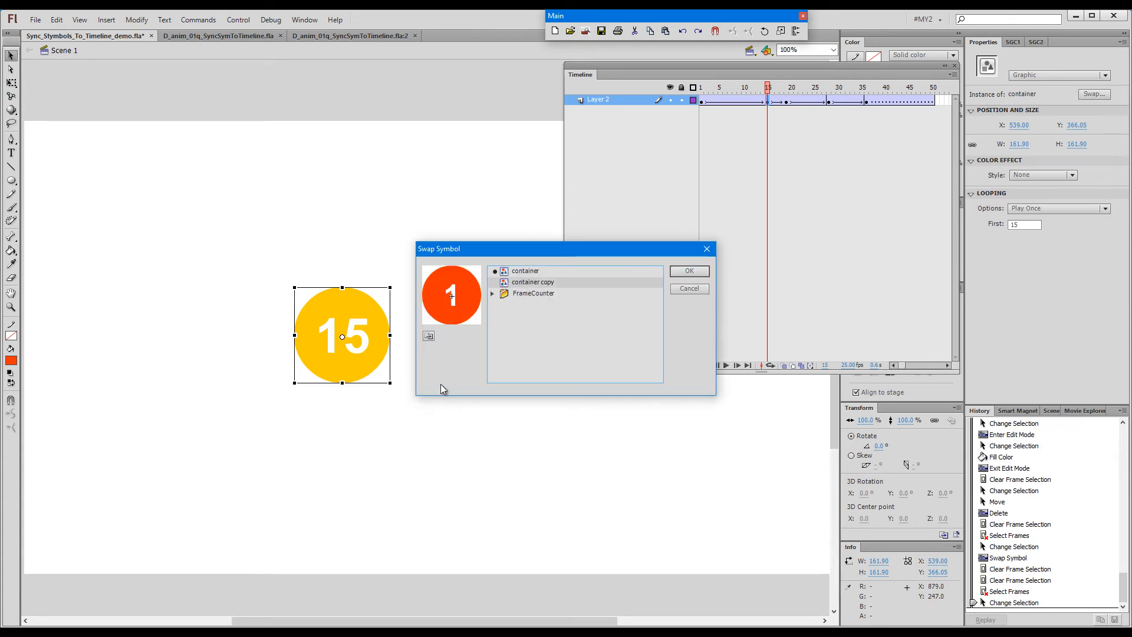
mouse_move(737, 93)
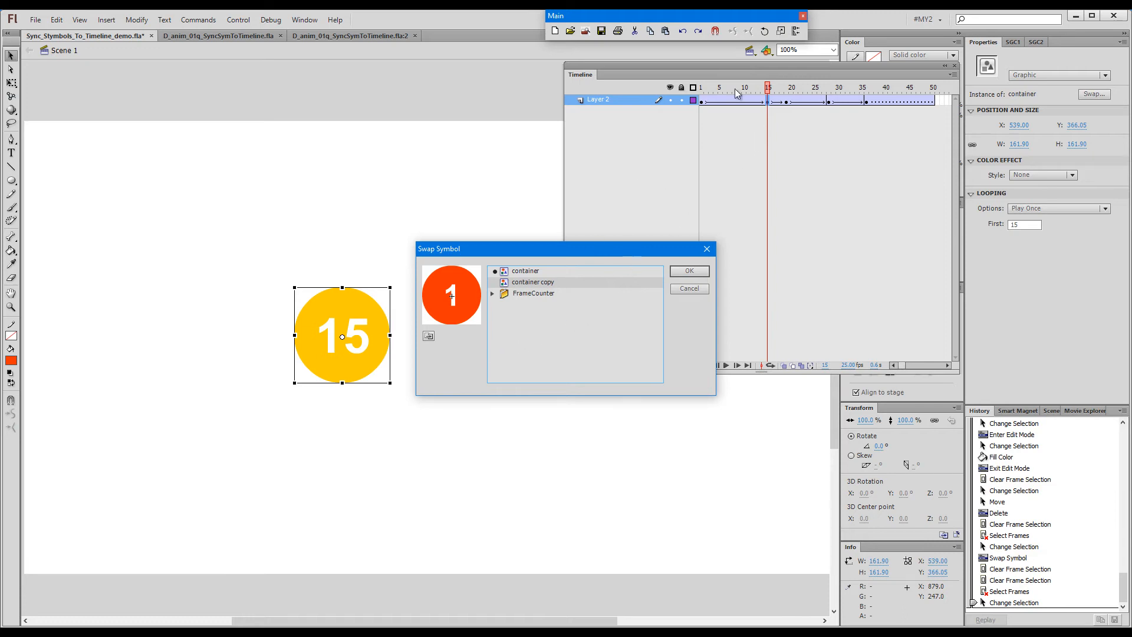
left_click(689, 271)
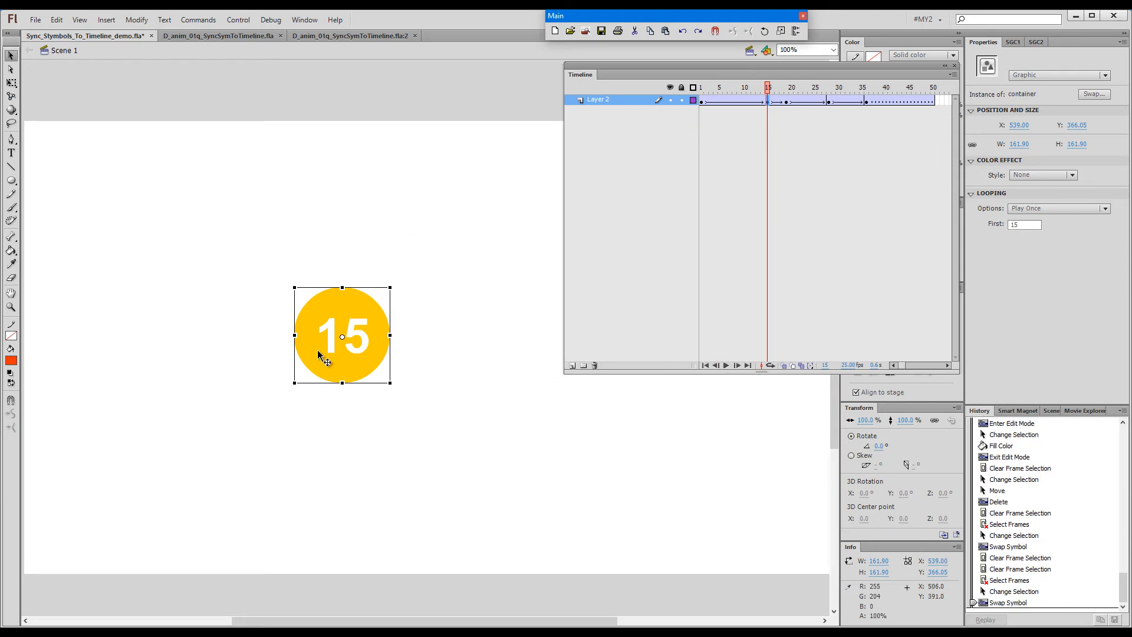
mouse_move(858, 108)
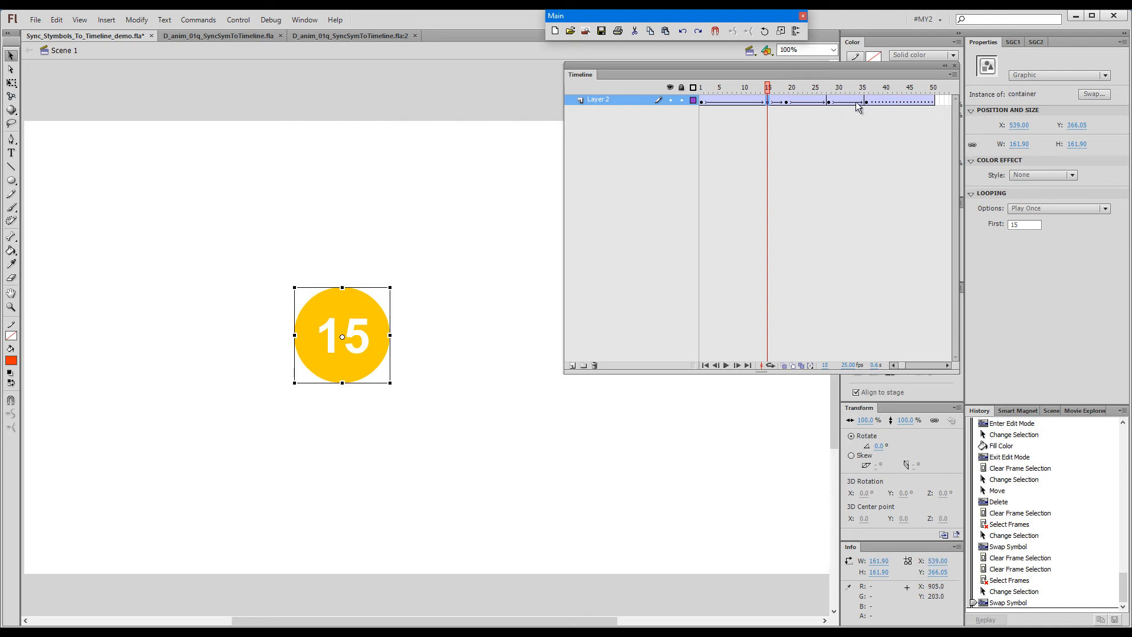
Step: Go to the frame-36 keyframe and swap its circle for the red container copy
left_click(866, 87)
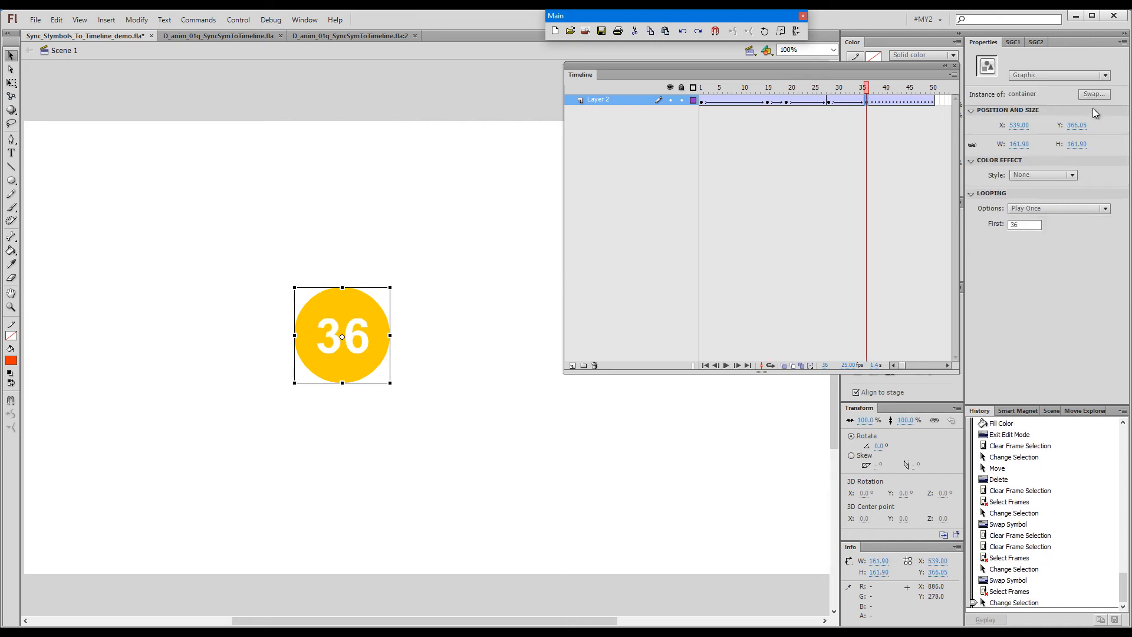
left_click(1094, 94)
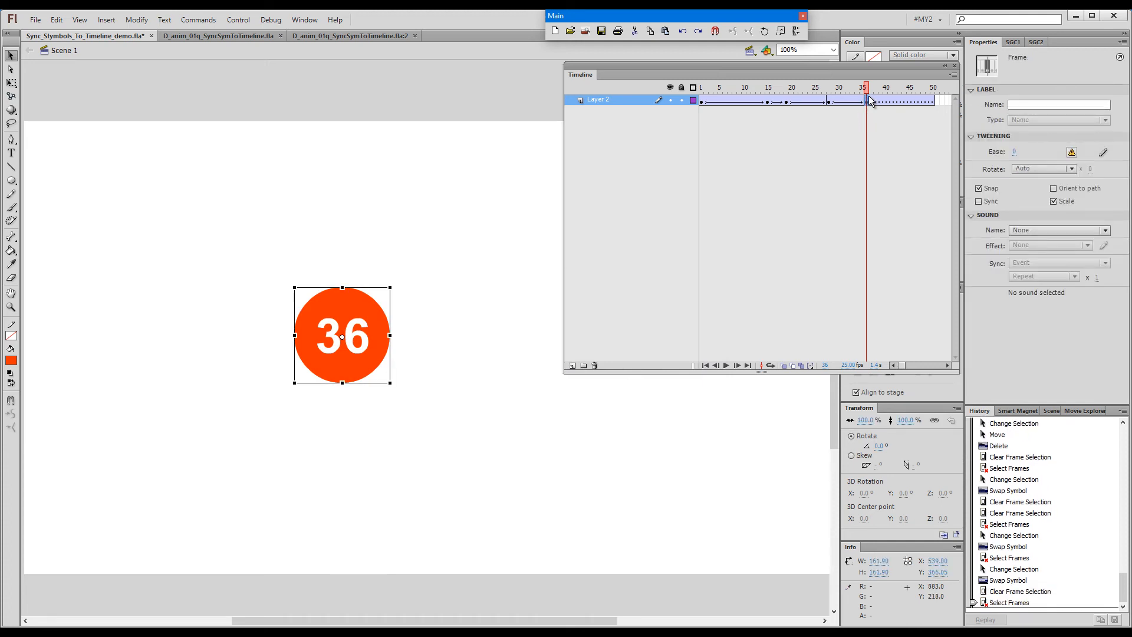
mouse_move(870, 105)
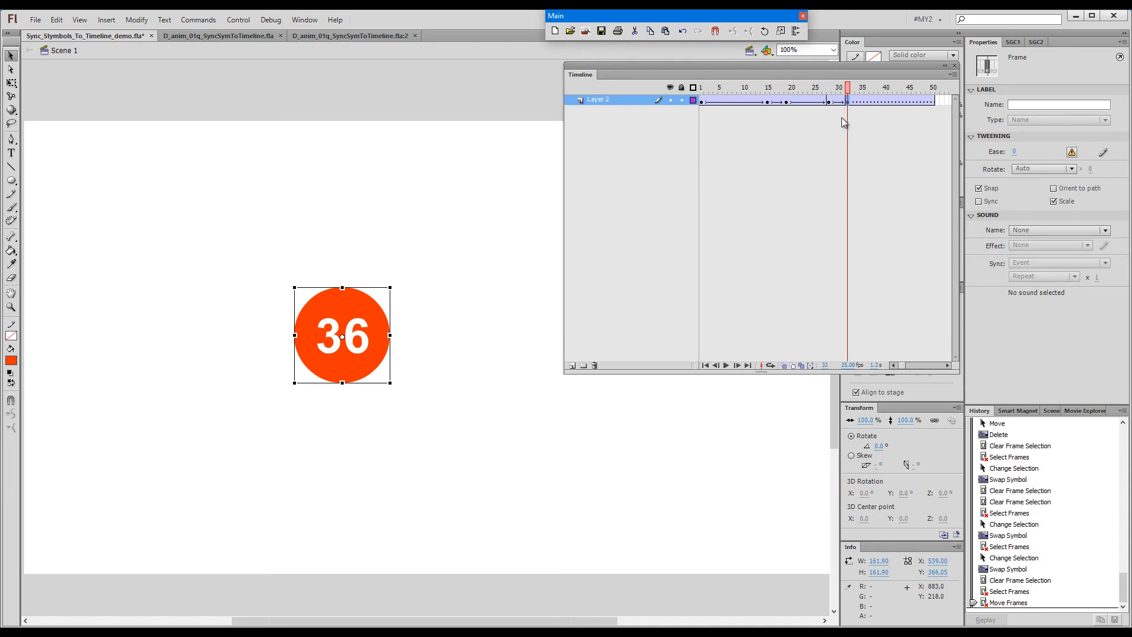
mouse_move(776, 147)
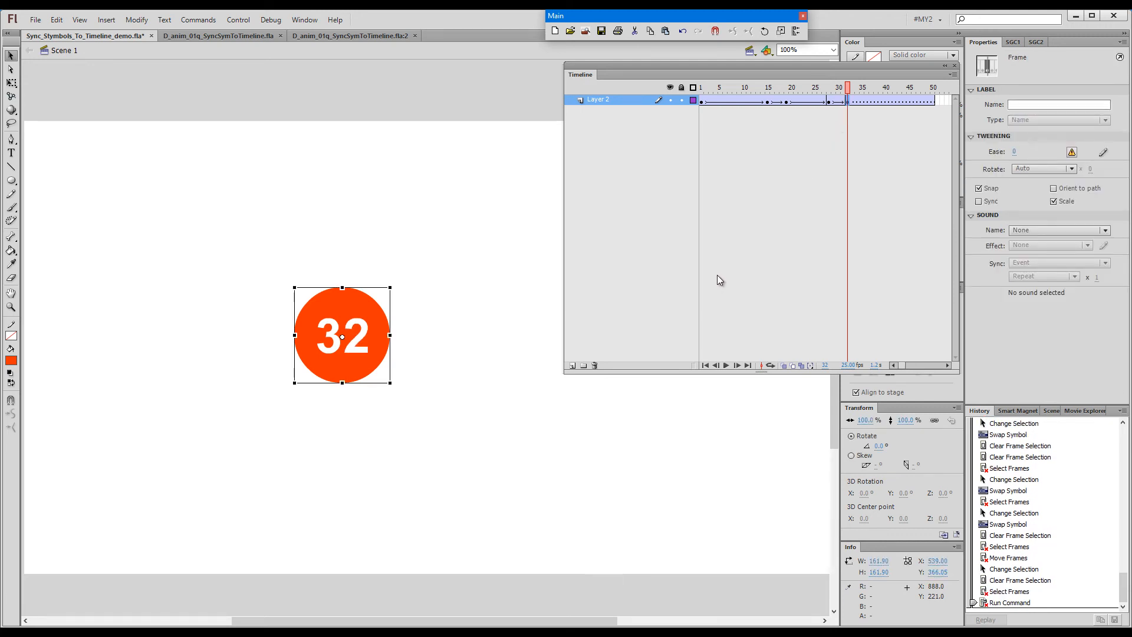
mouse_move(736, 266)
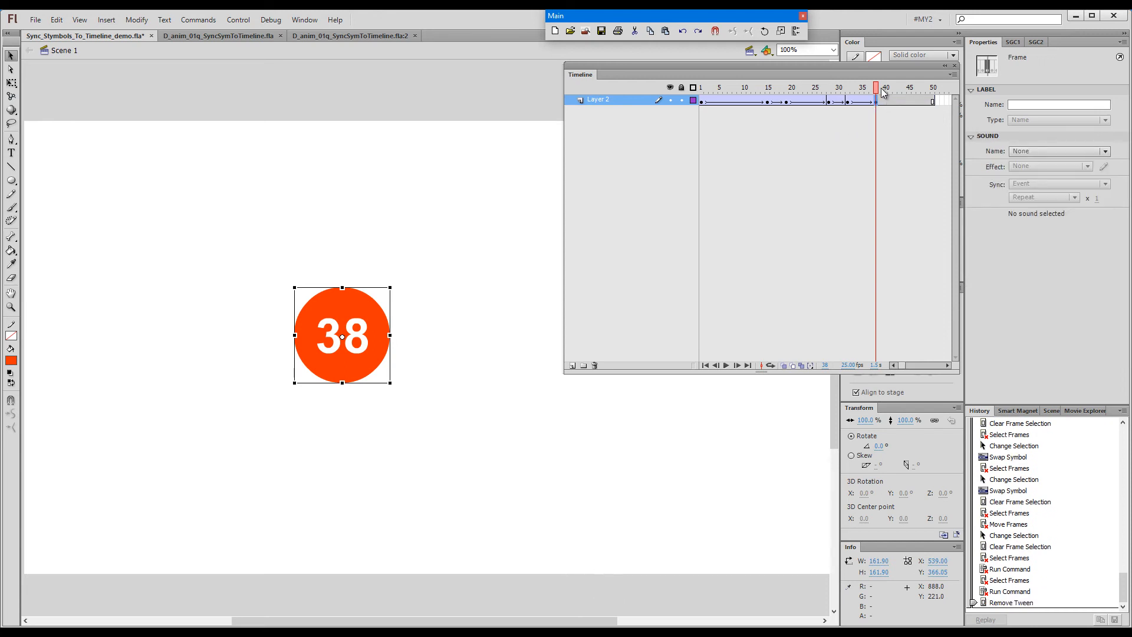
Step: Select the later counter frames to resync them, then switch to the duck animation document
left_click(896, 87)
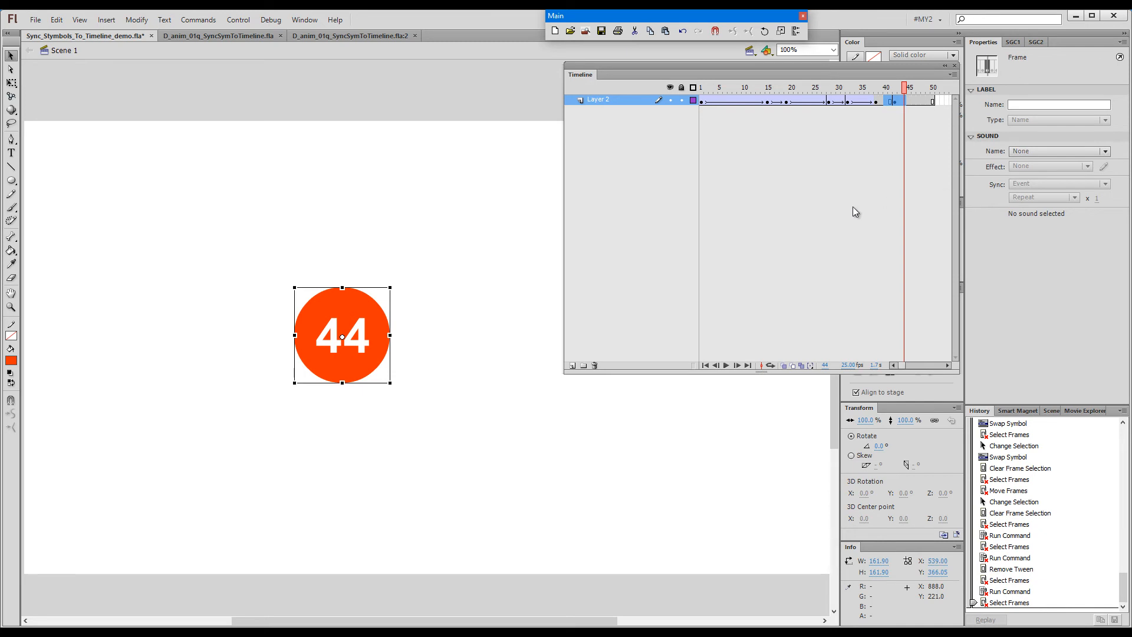
left_click(218, 35)
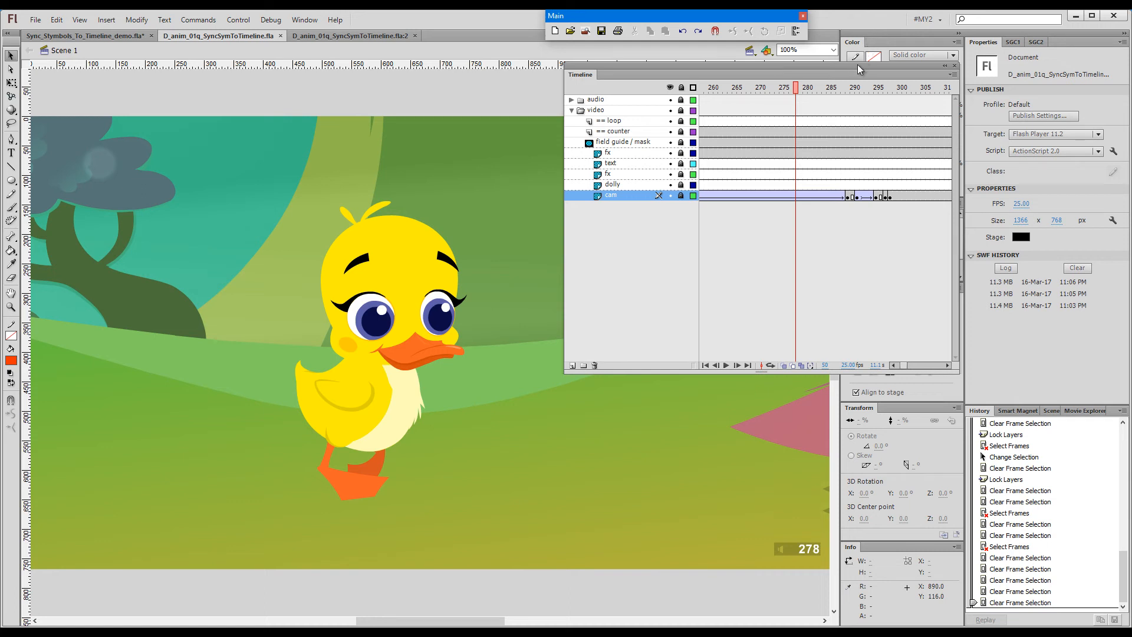
mouse_move(844, 90)
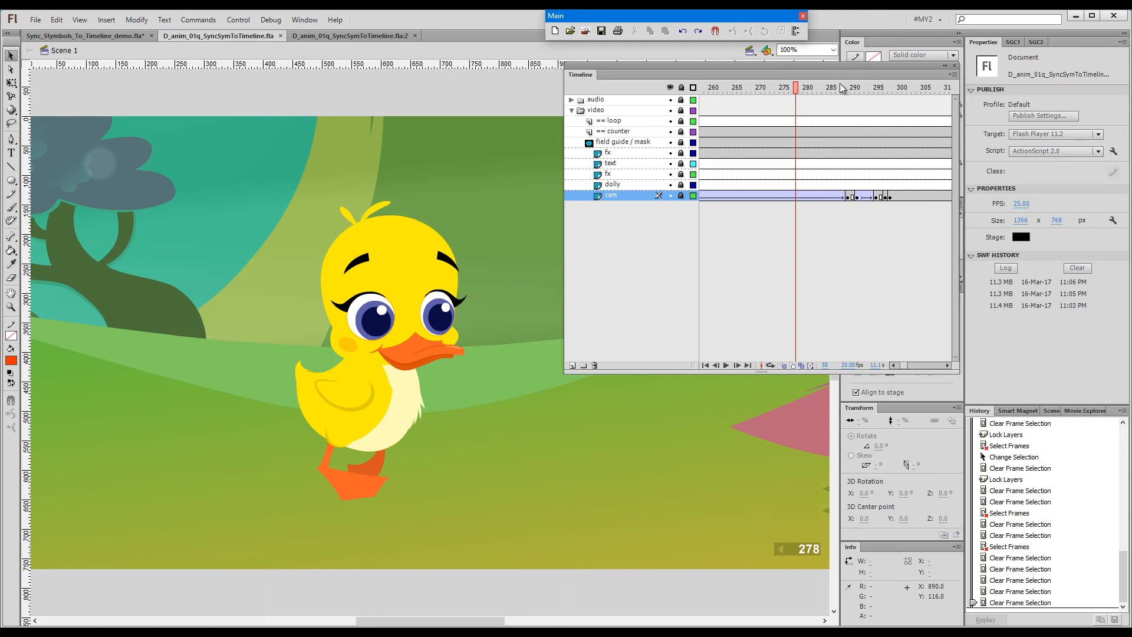
Step: Move the playhead to frame 282 and select frames on the cam layer
left_click(810, 88)
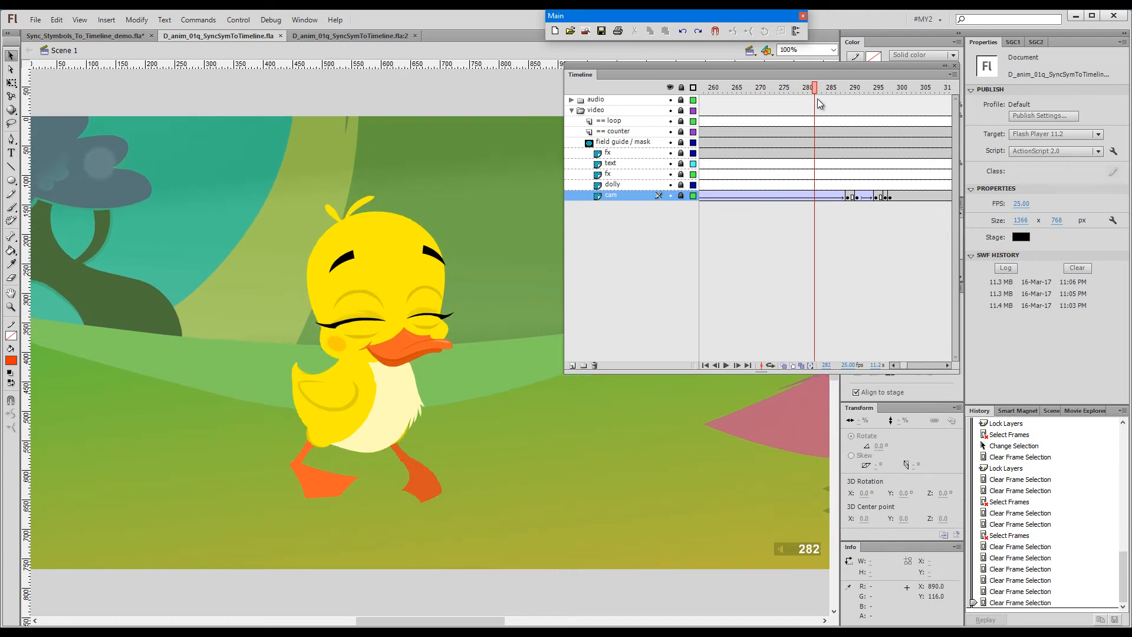
left_click(890, 87)
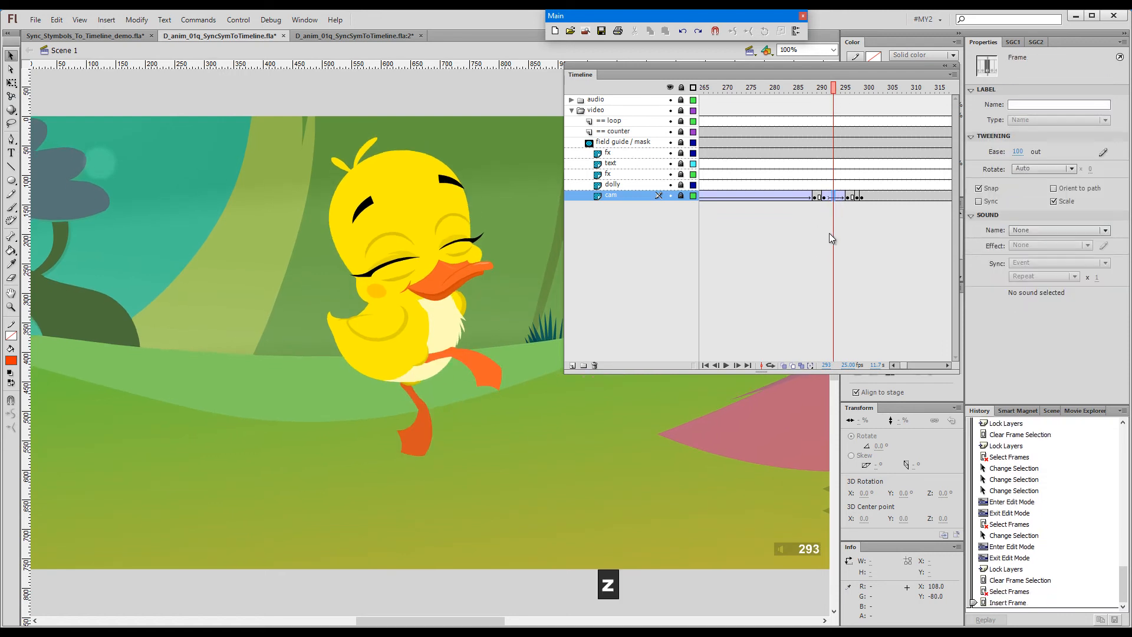
Step: Select cam-layer frames near frame 291 and then the cam keyframes to retime
left_click(823, 87)
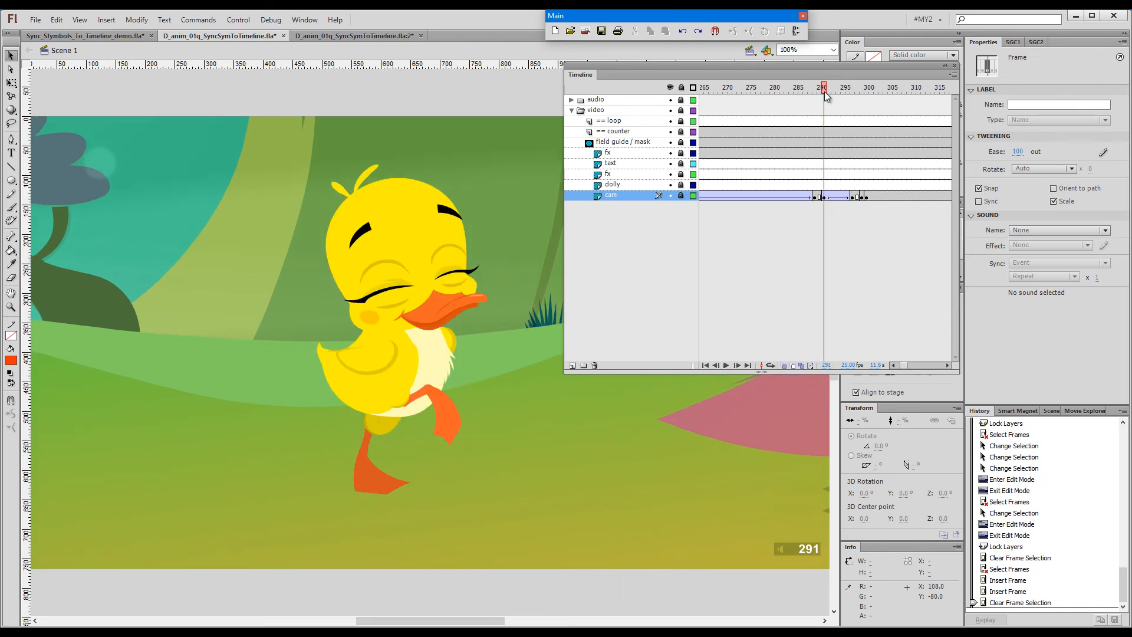
left_click(845, 87)
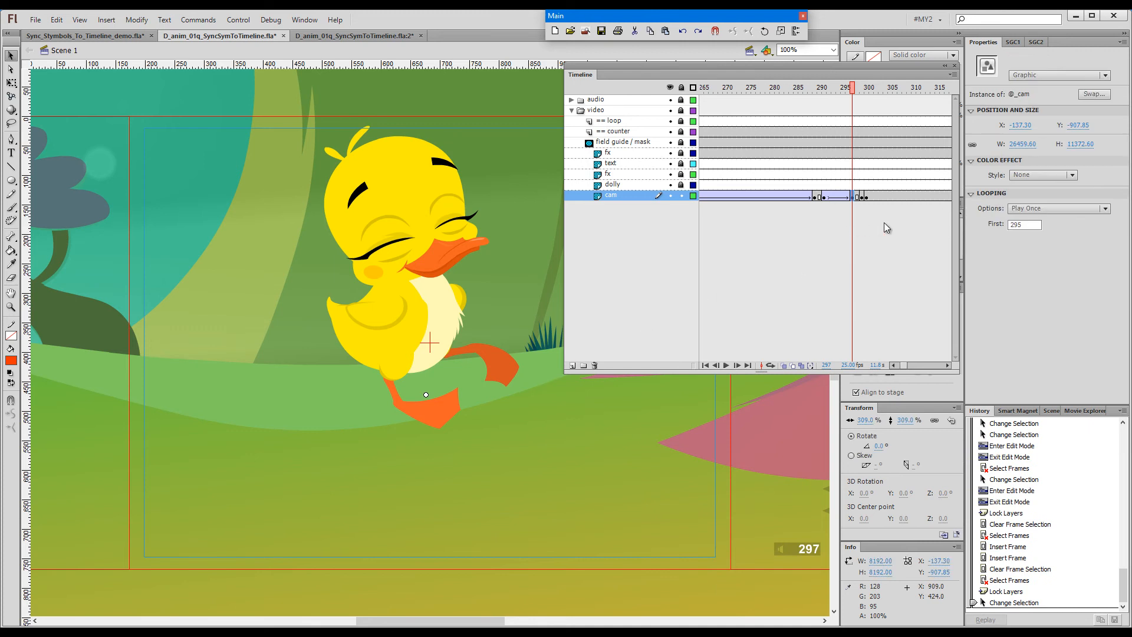
mouse_move(830, 343)
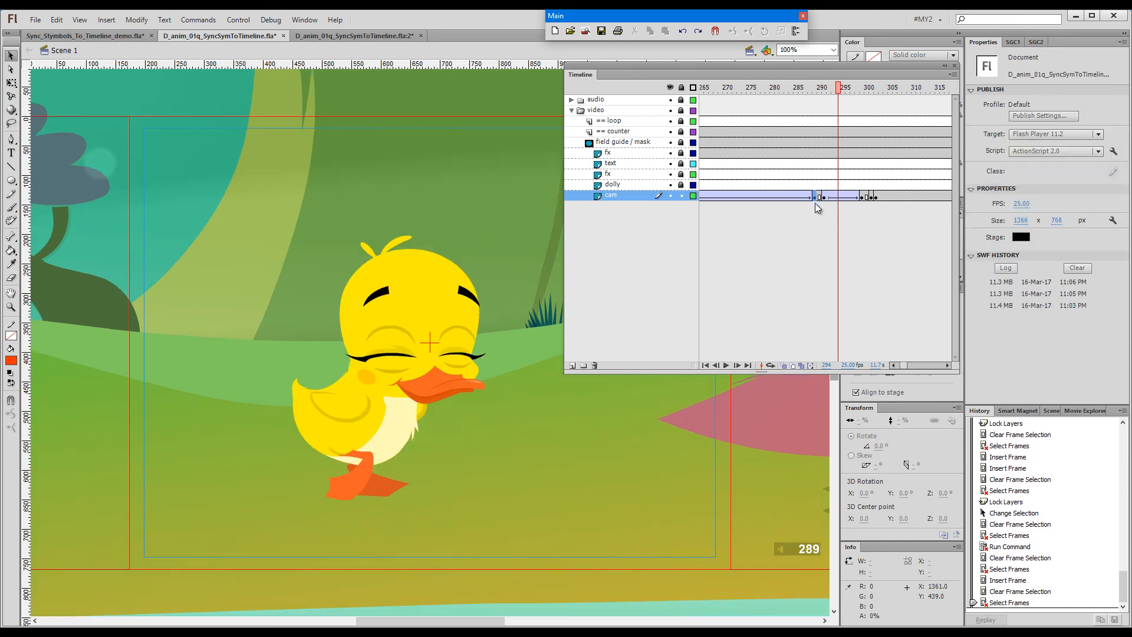
left_click(814, 197)
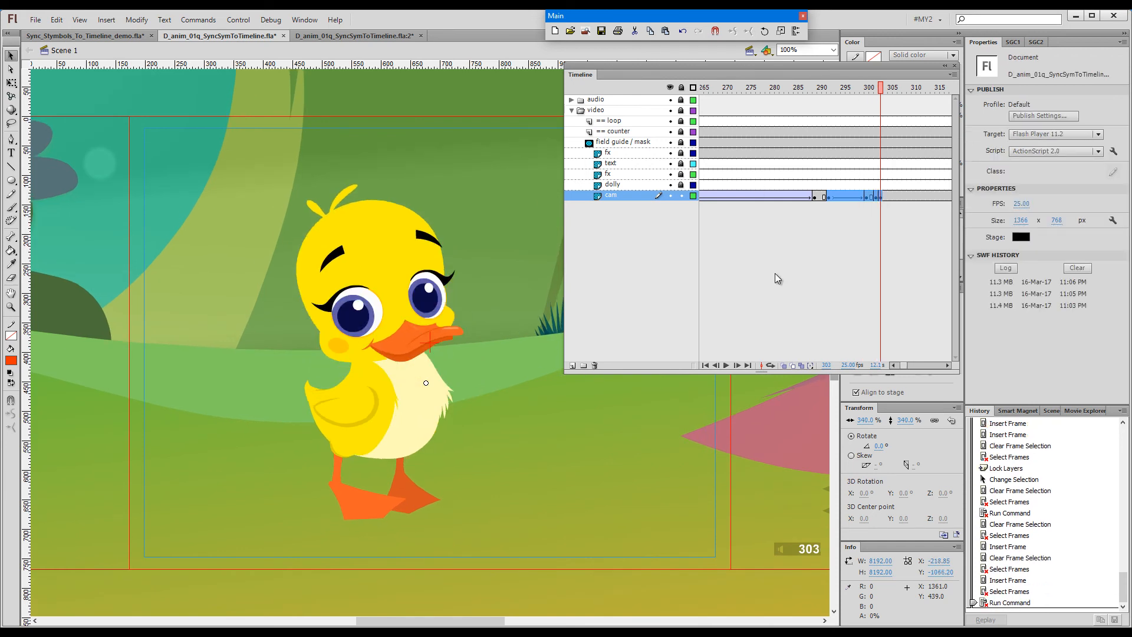
mouse_move(763, 269)
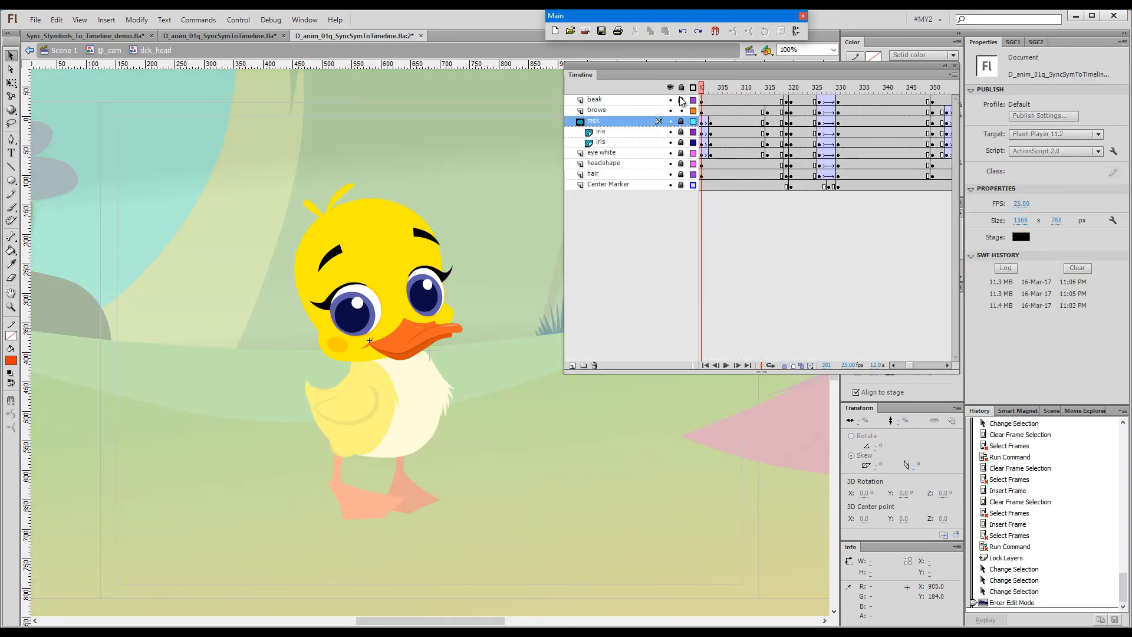
Step: Lock the head symbol's layers, return to the camera timeline, and select the head frames at frame 340
left_click(934, 87)
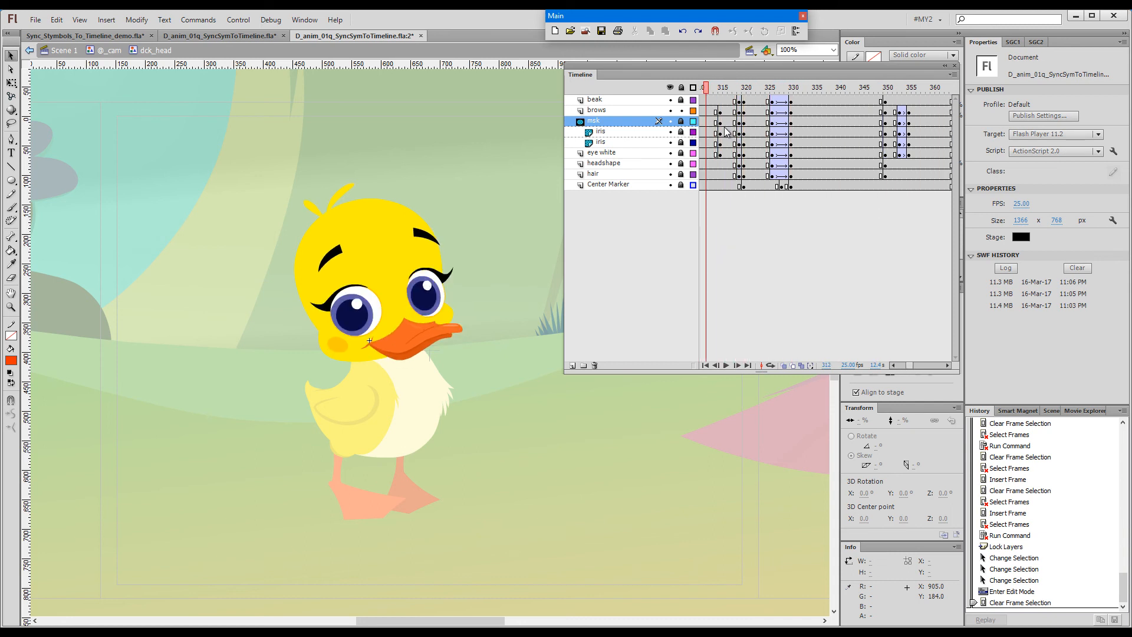
left_click(804, 87)
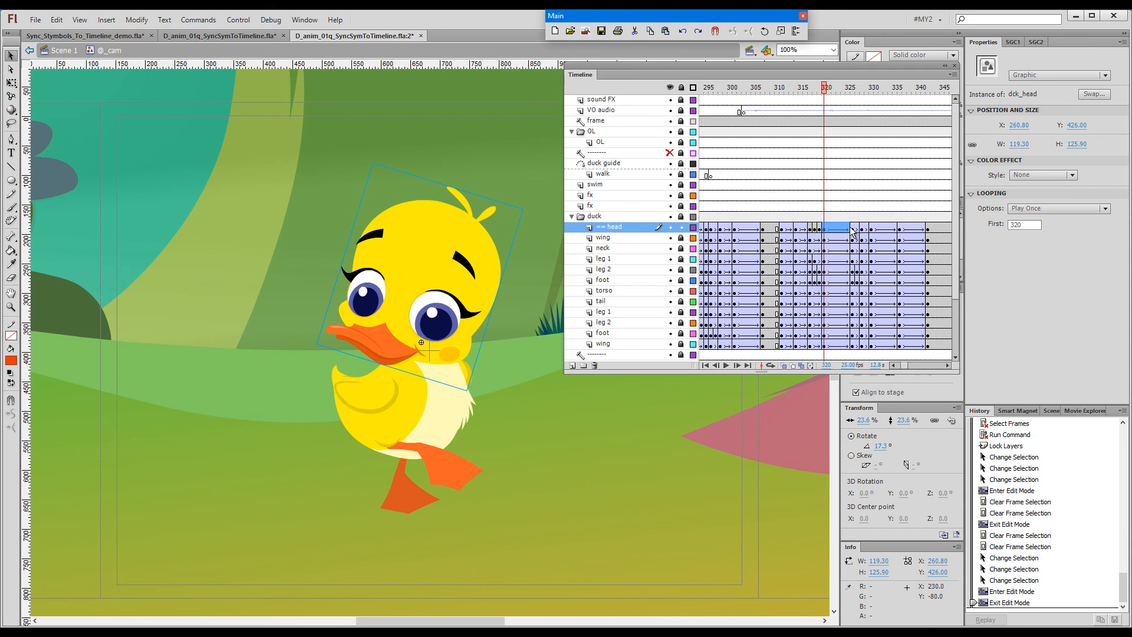
left_click(874, 87)
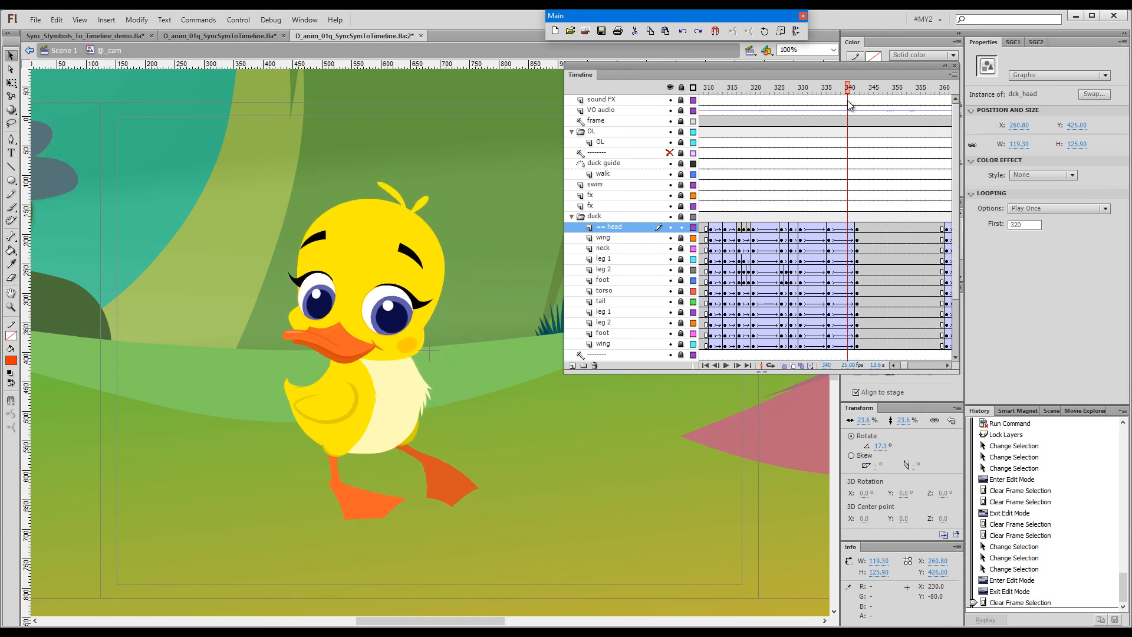
left_click(836, 87)
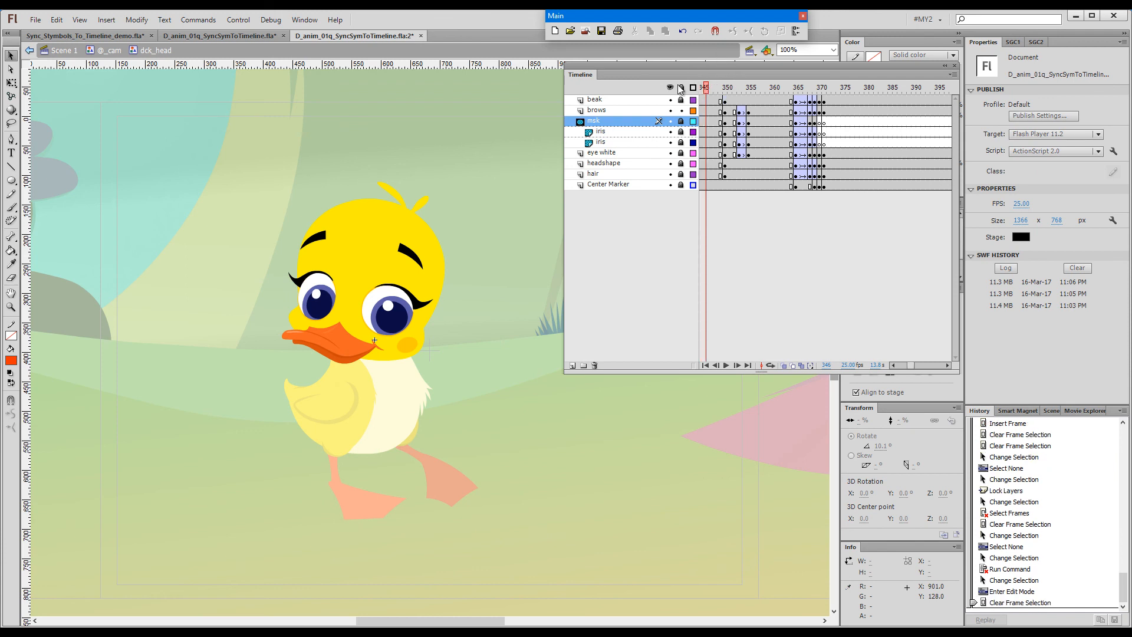
mouse_move(706, 88)
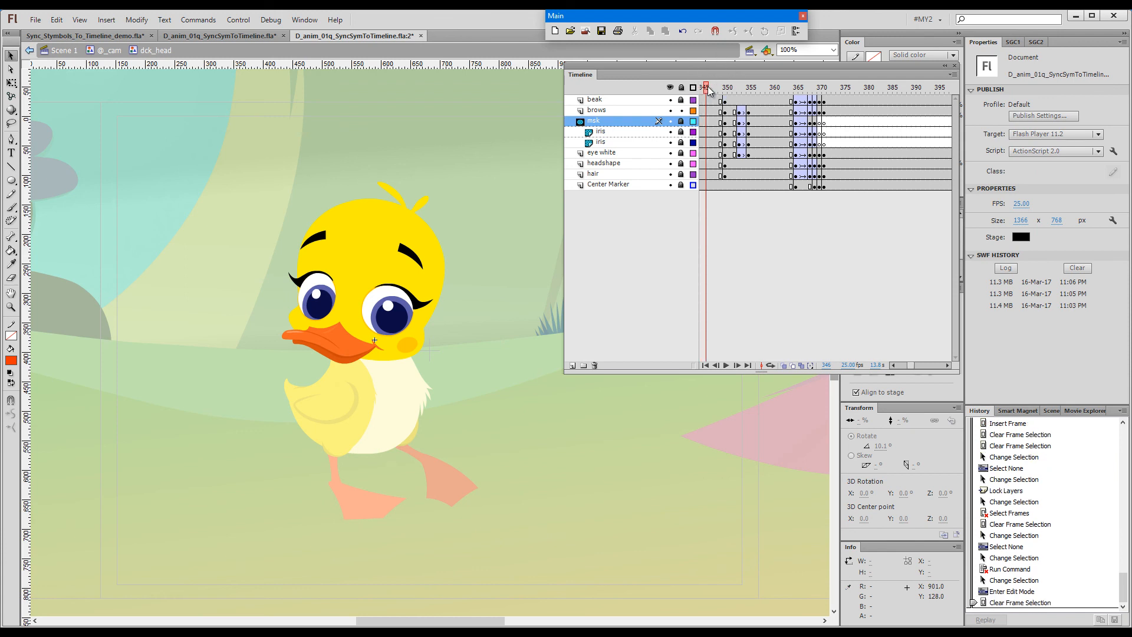